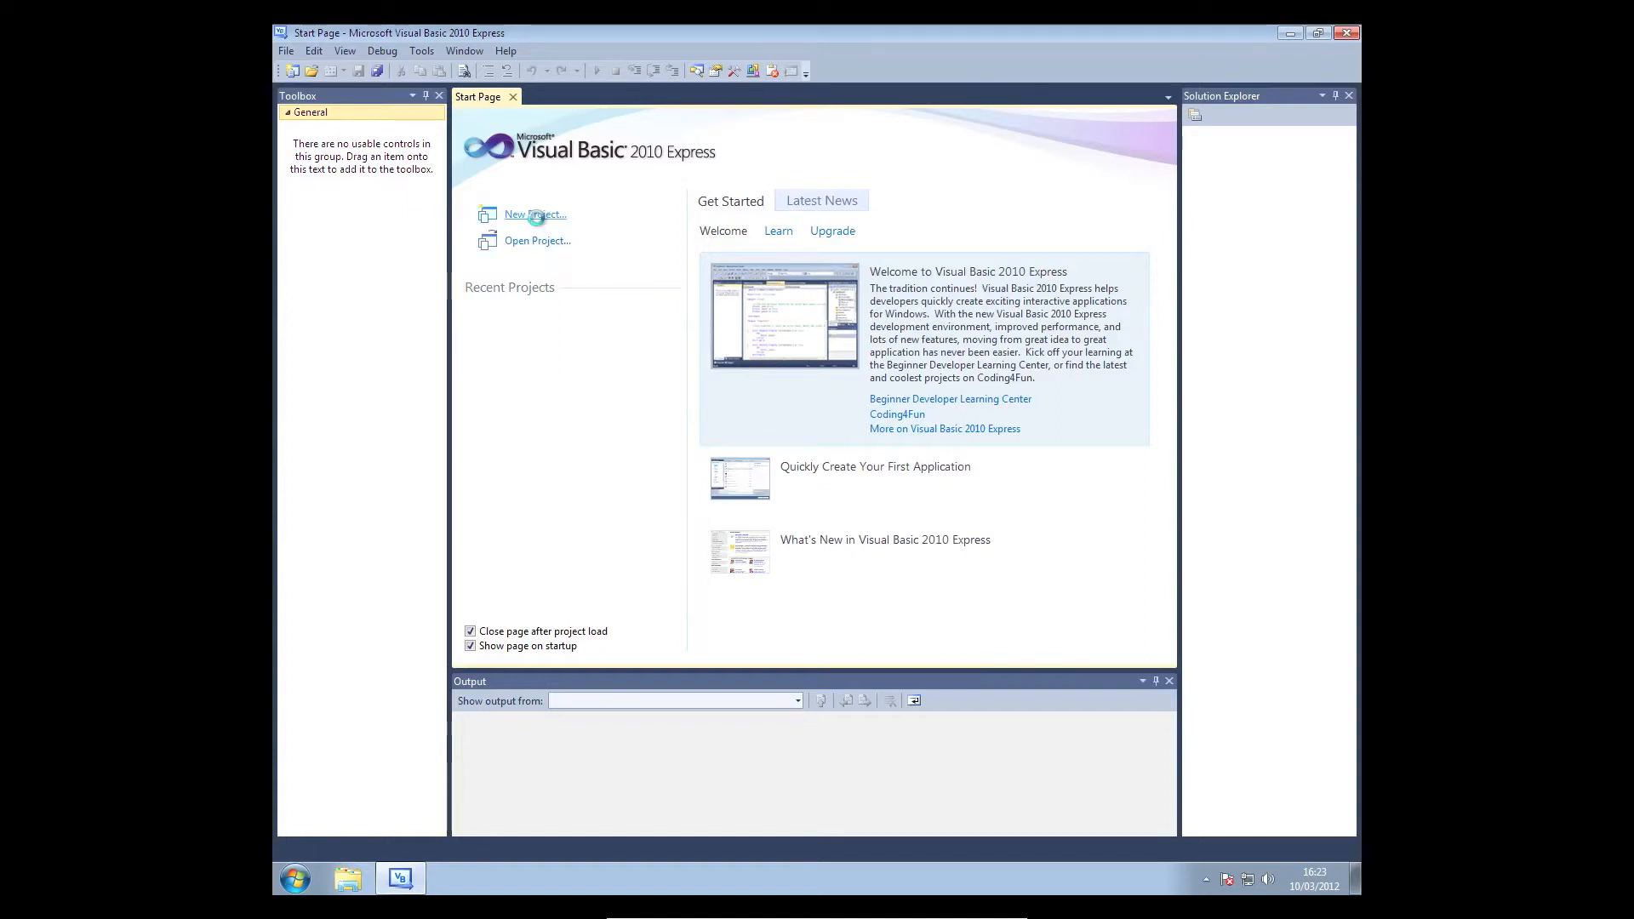
Create a Windows Forms Application project named 'WebBrowser'.
{"action": "left_click", "coordinate": [532, 215]}
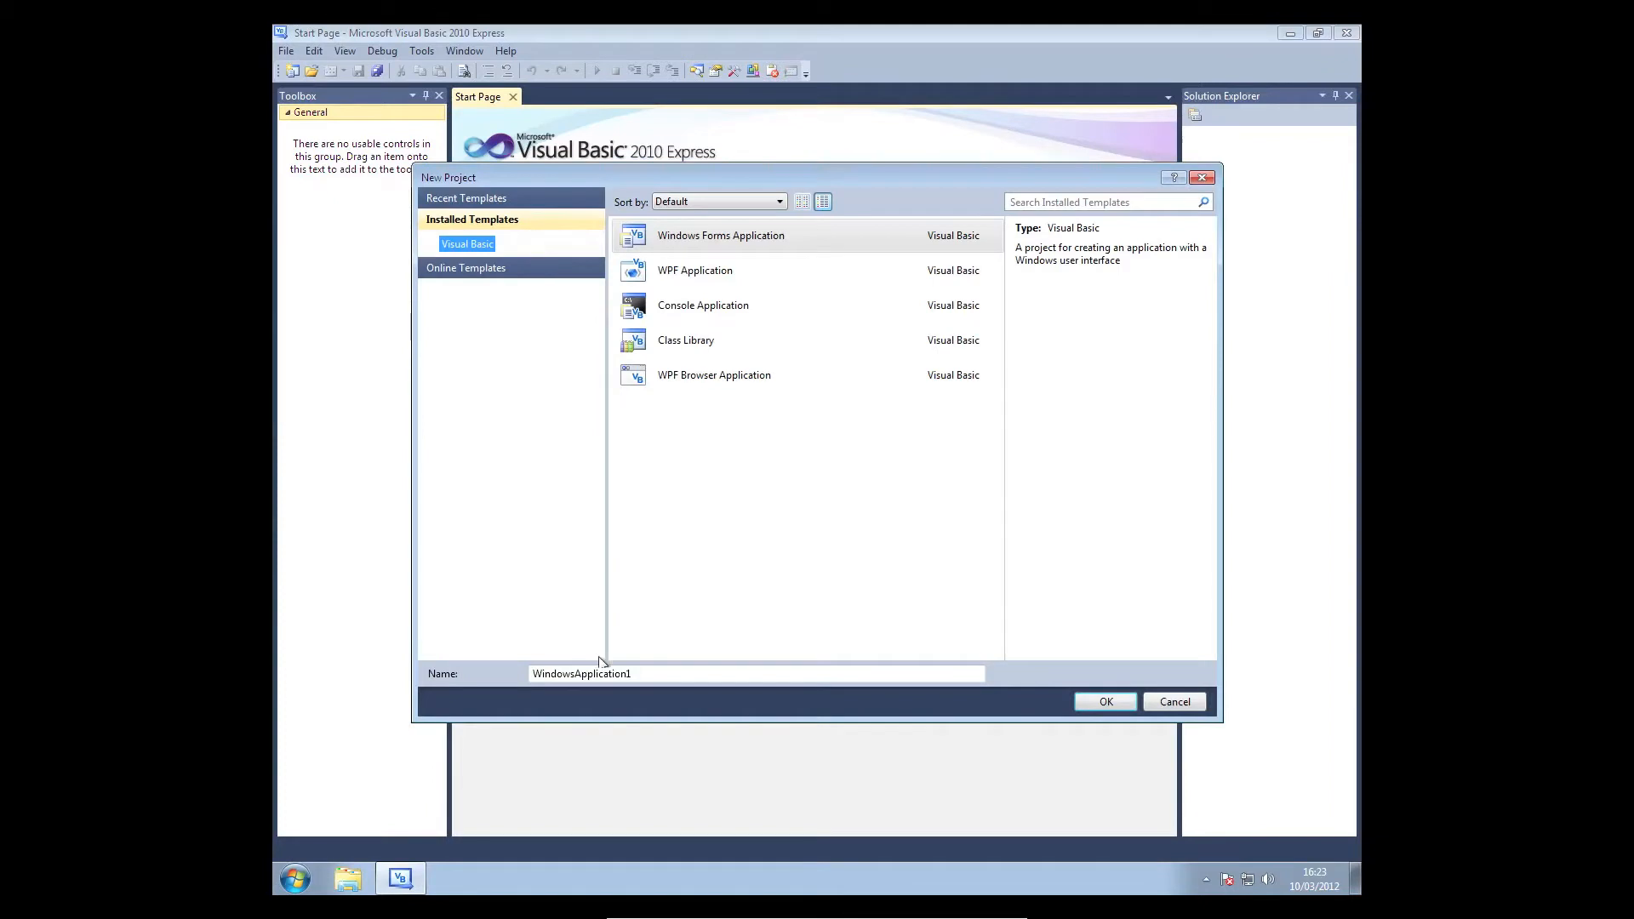
{"action": "triple_click", "coordinate": [581, 674]}
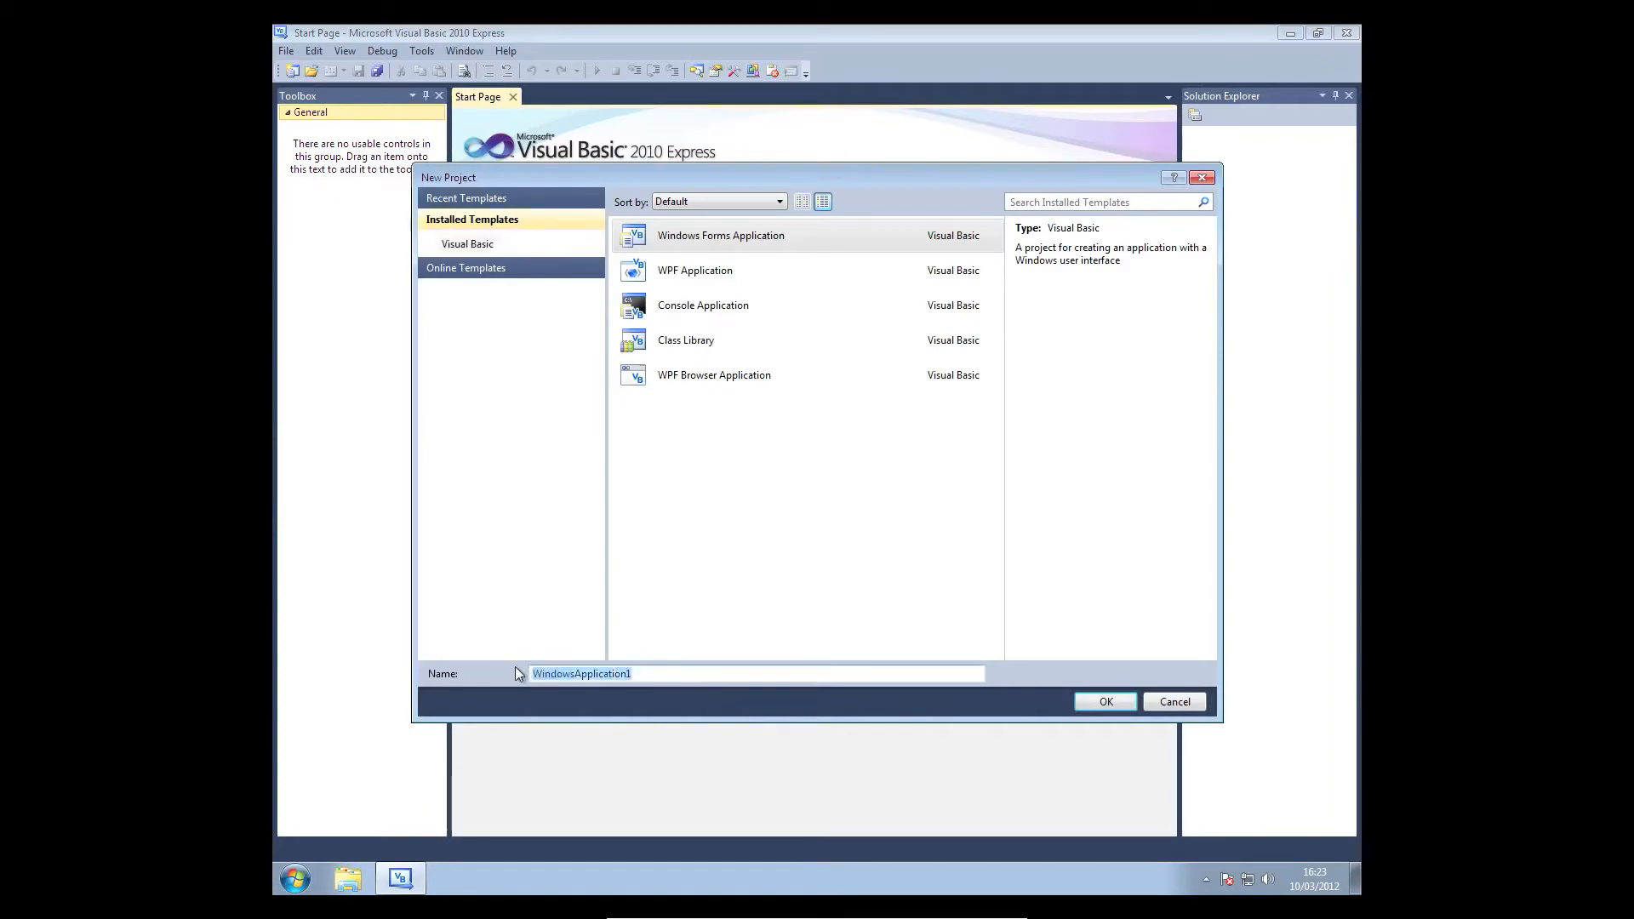
{"action": "type", "text": "Web"}
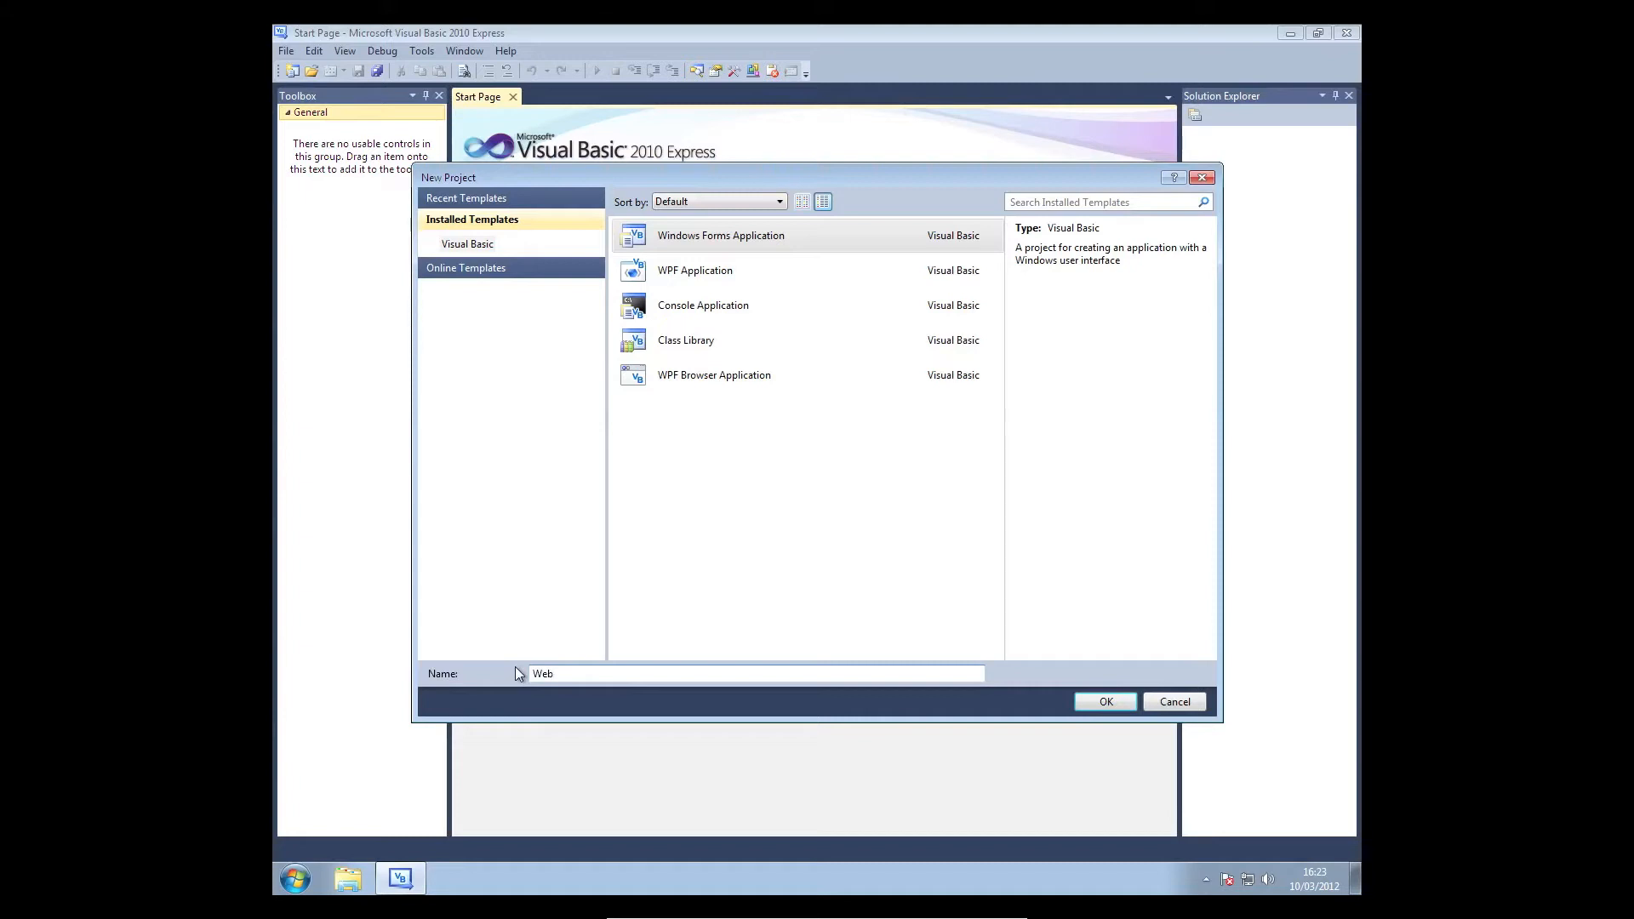
{"action": "type", "text": "Br"}
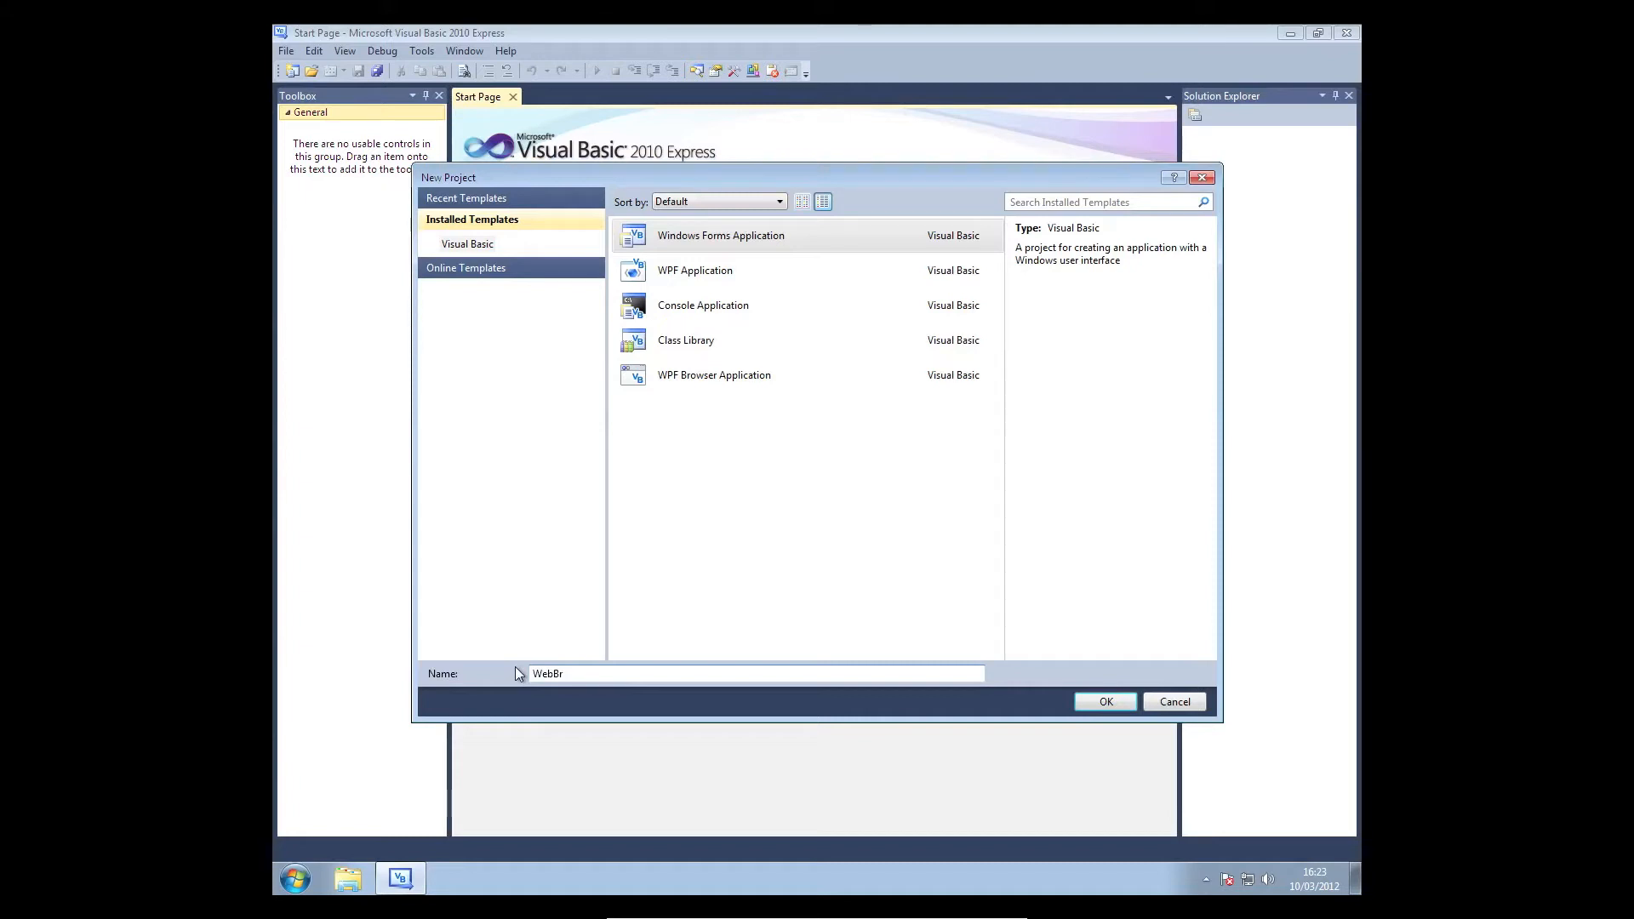
{"action": "type", "text": "owser"}
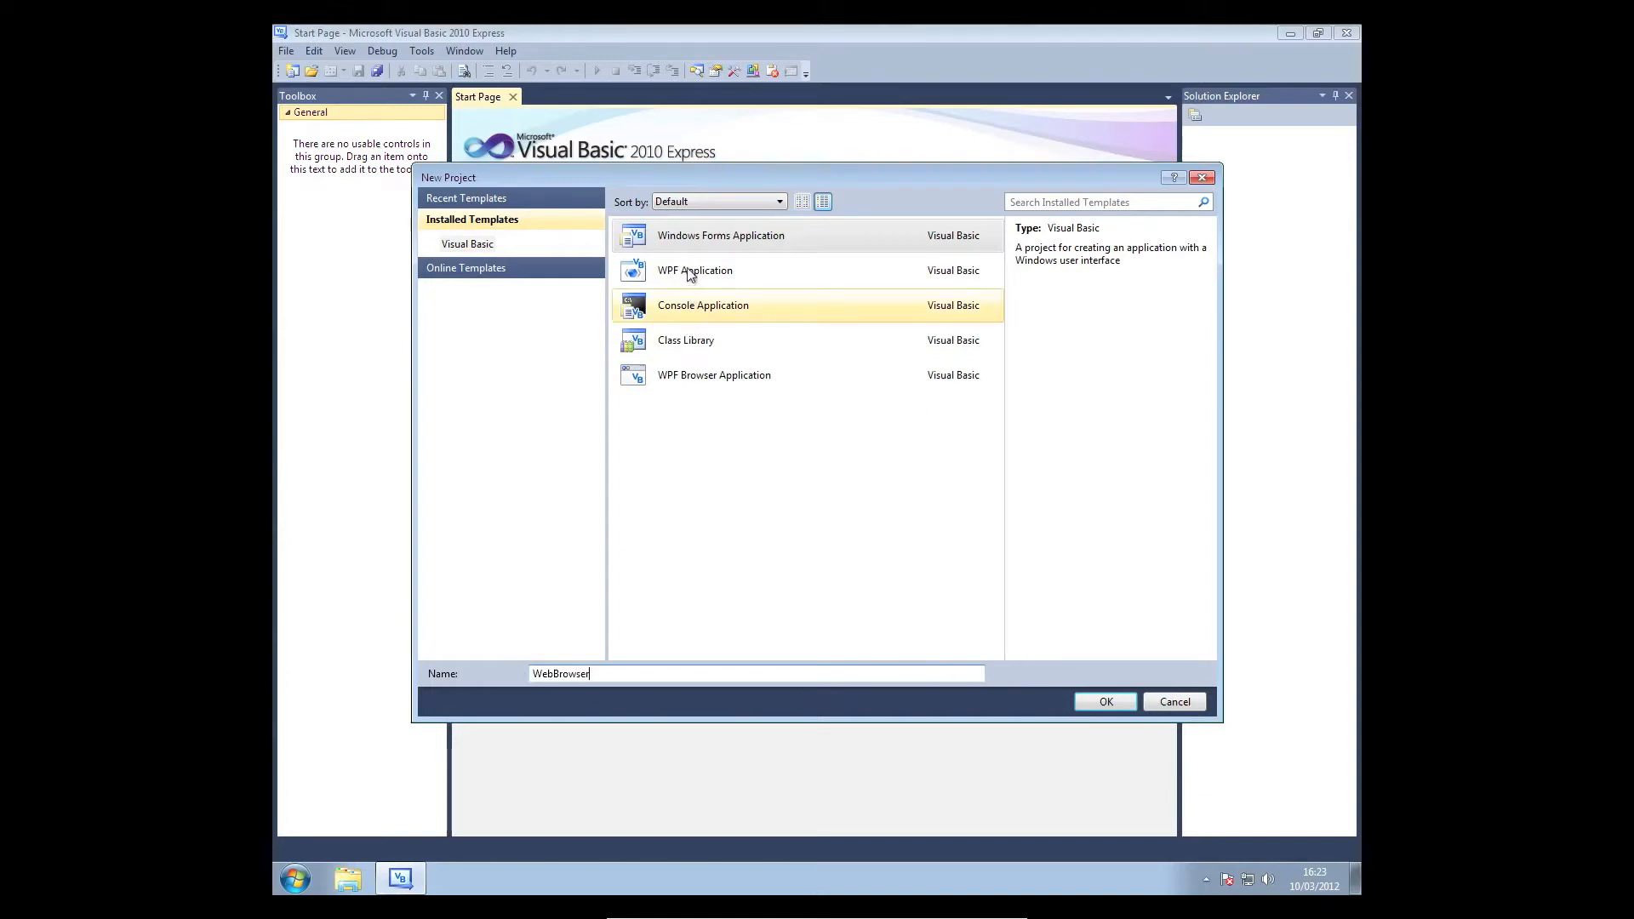
{"action": "left_click", "coordinate": [720, 235]}
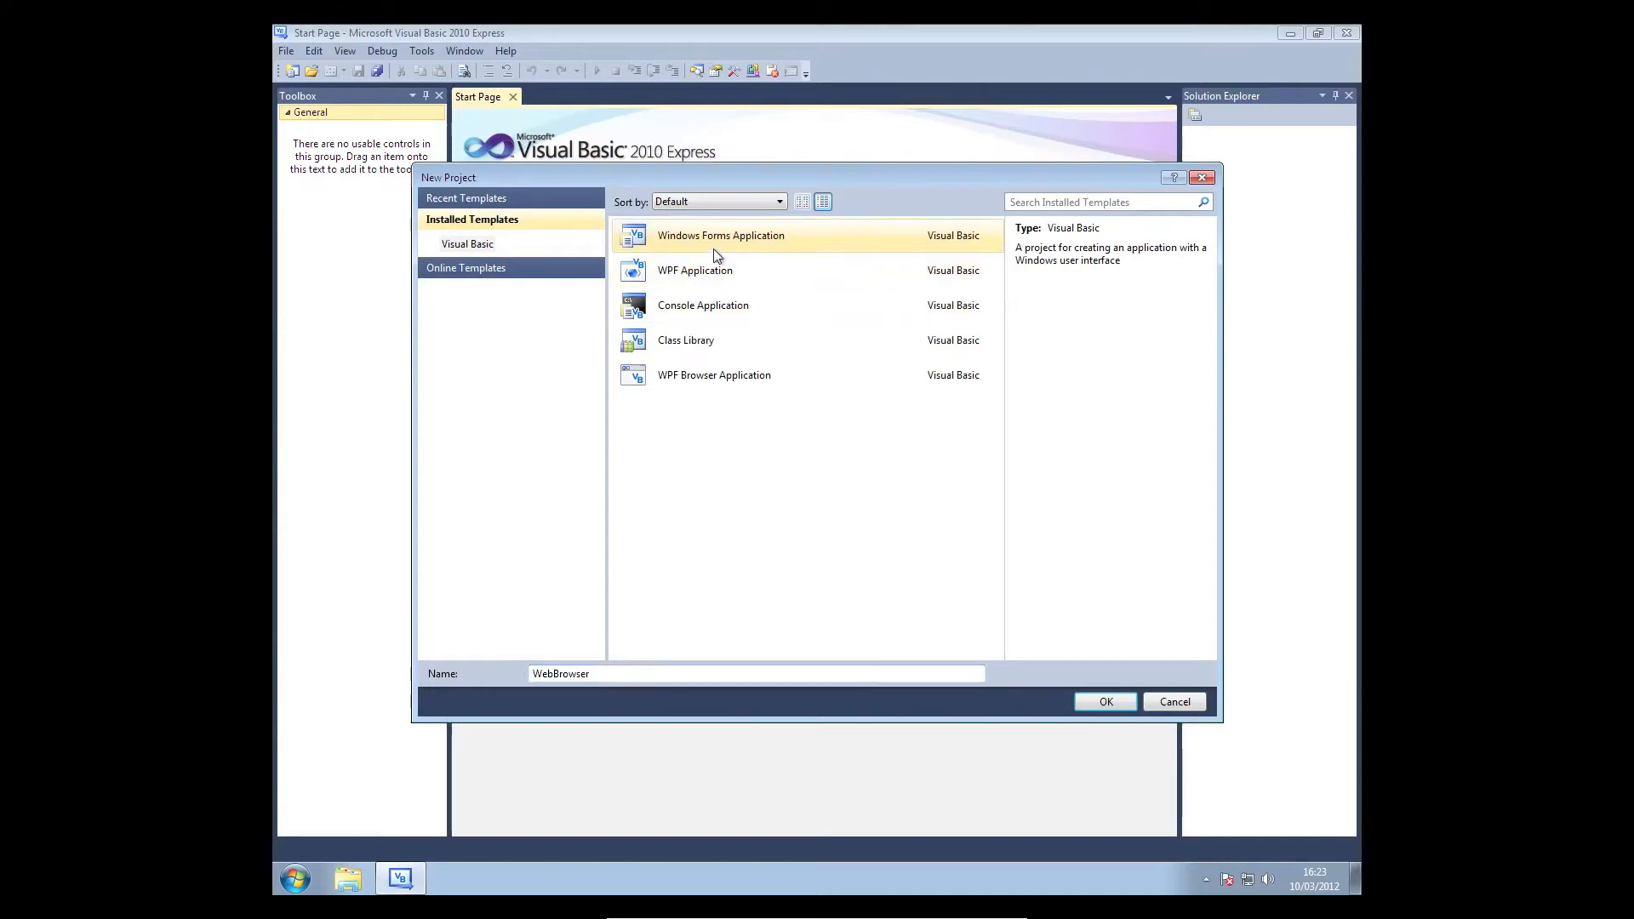
{"action": "left_click", "coordinate": [1106, 702]}
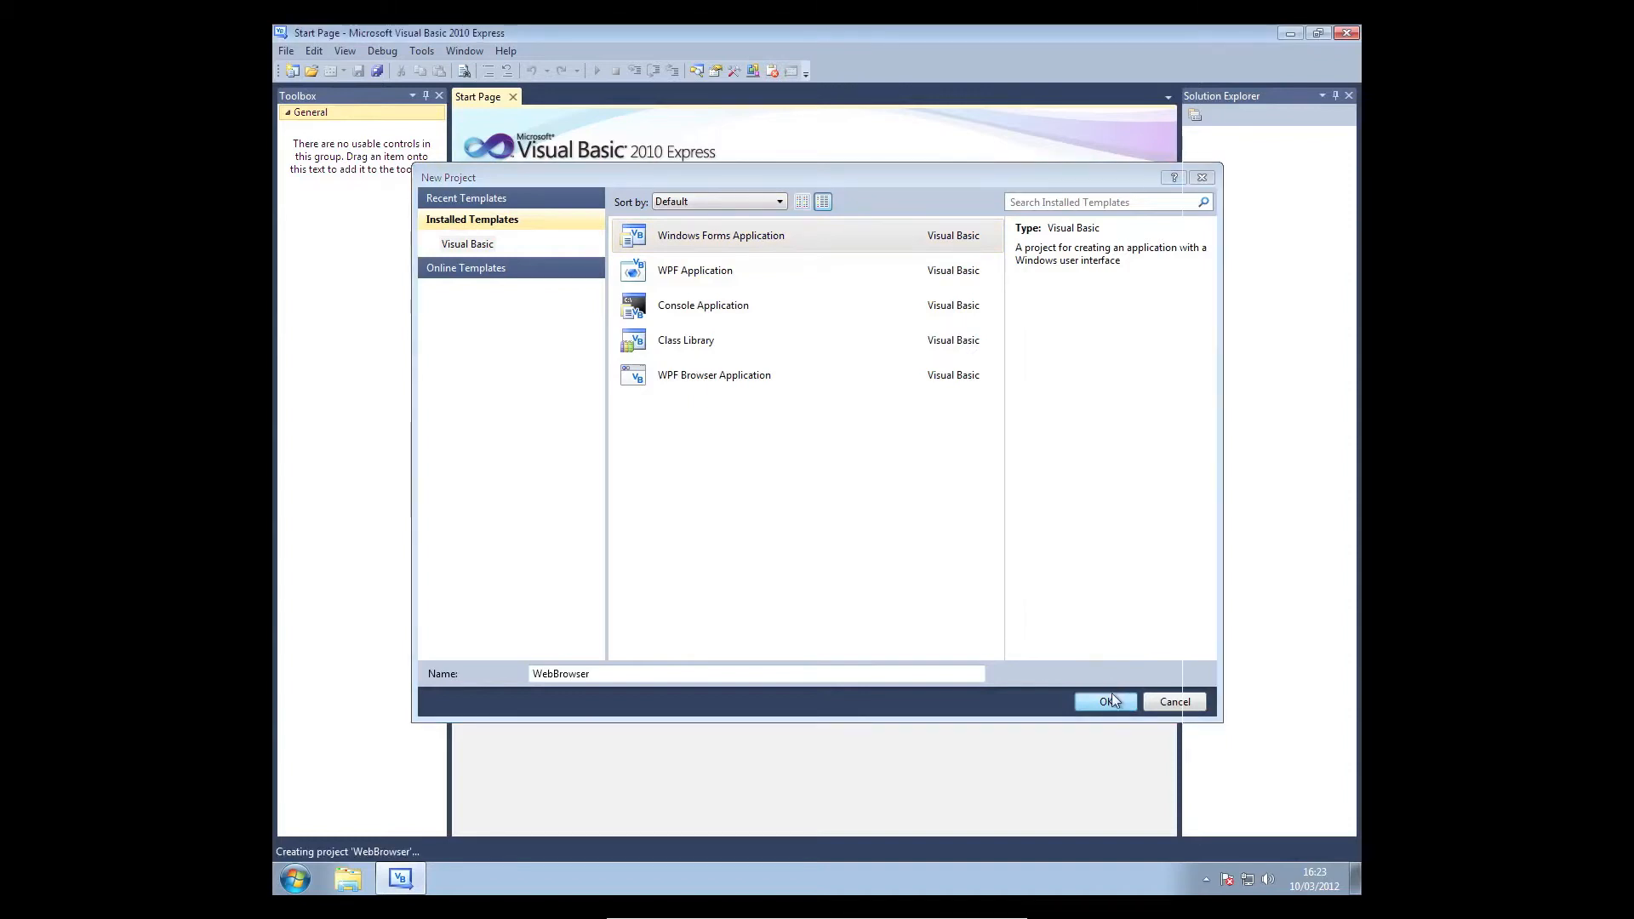
{"action": "left_click", "coordinate": [1104, 702]}
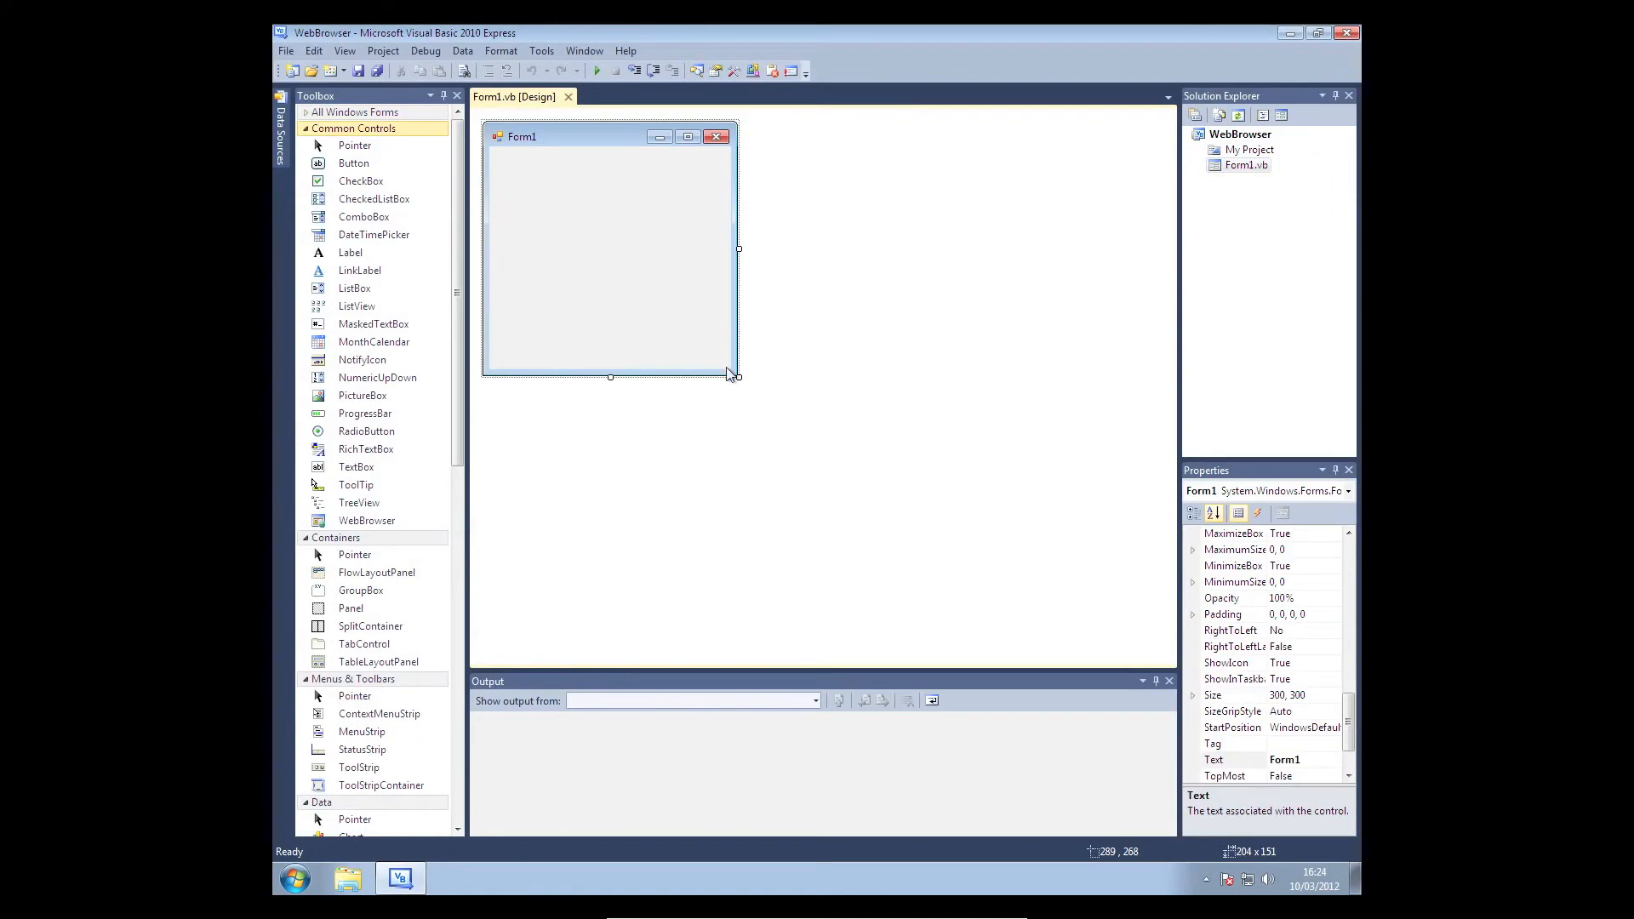
Resize Form1 by its corner handle to about 716 by 572.
{"action": "left_click_drag", "start_coordinate": [738, 377], "coordinate": [1073, 598]}
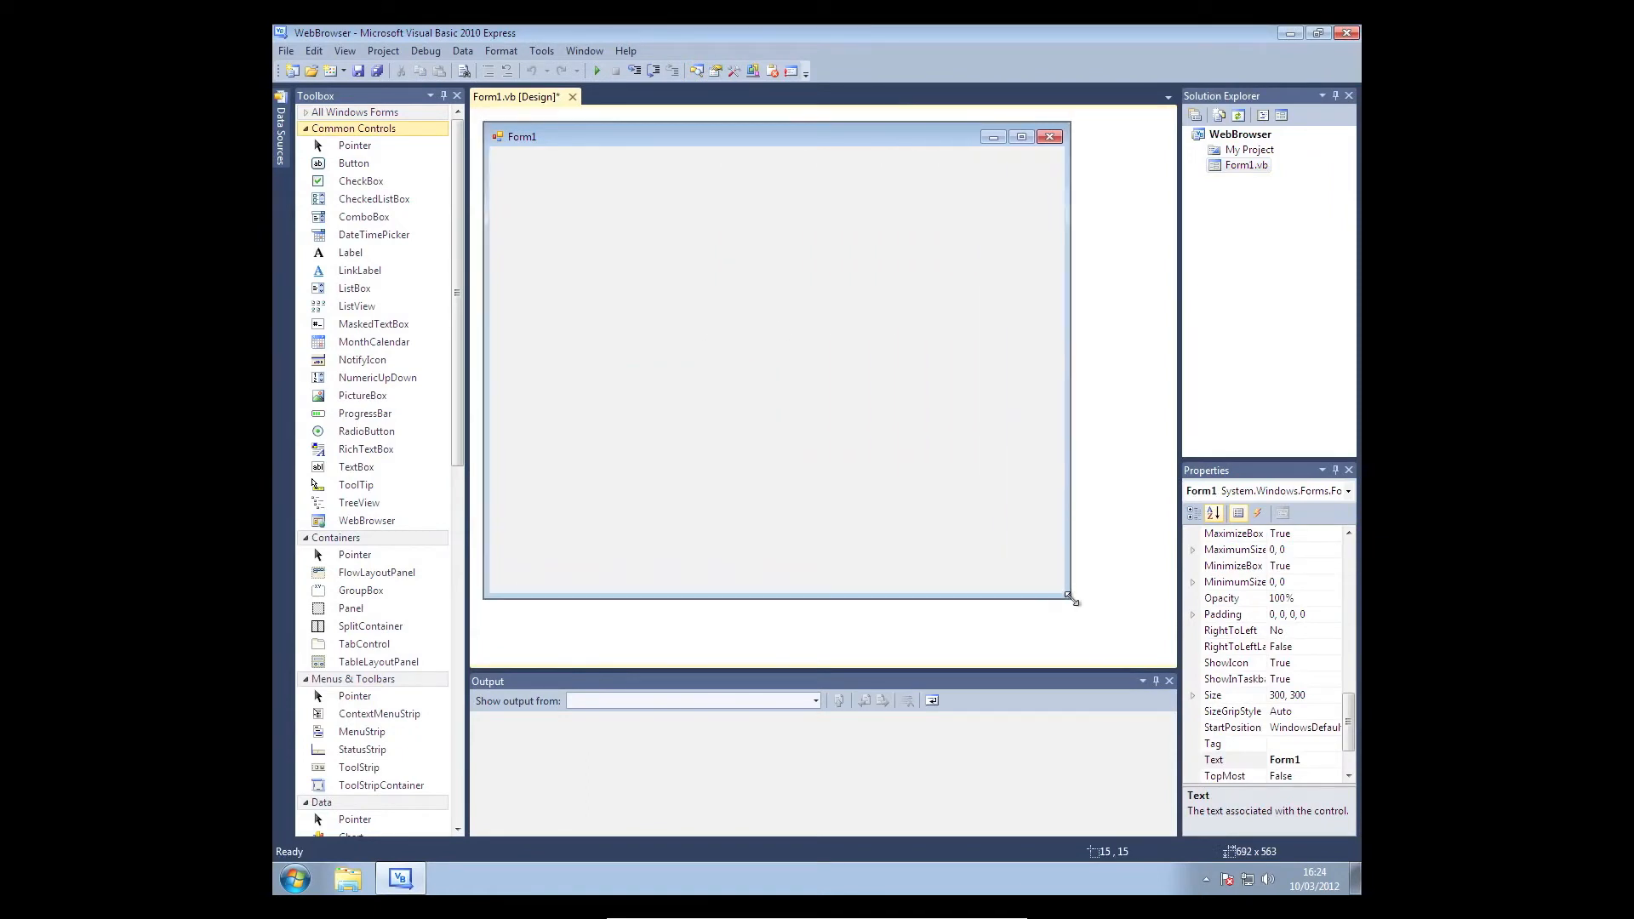
{"action": "left_click_drag", "start_coordinate": [1073, 599], "coordinate": [1091, 608]}
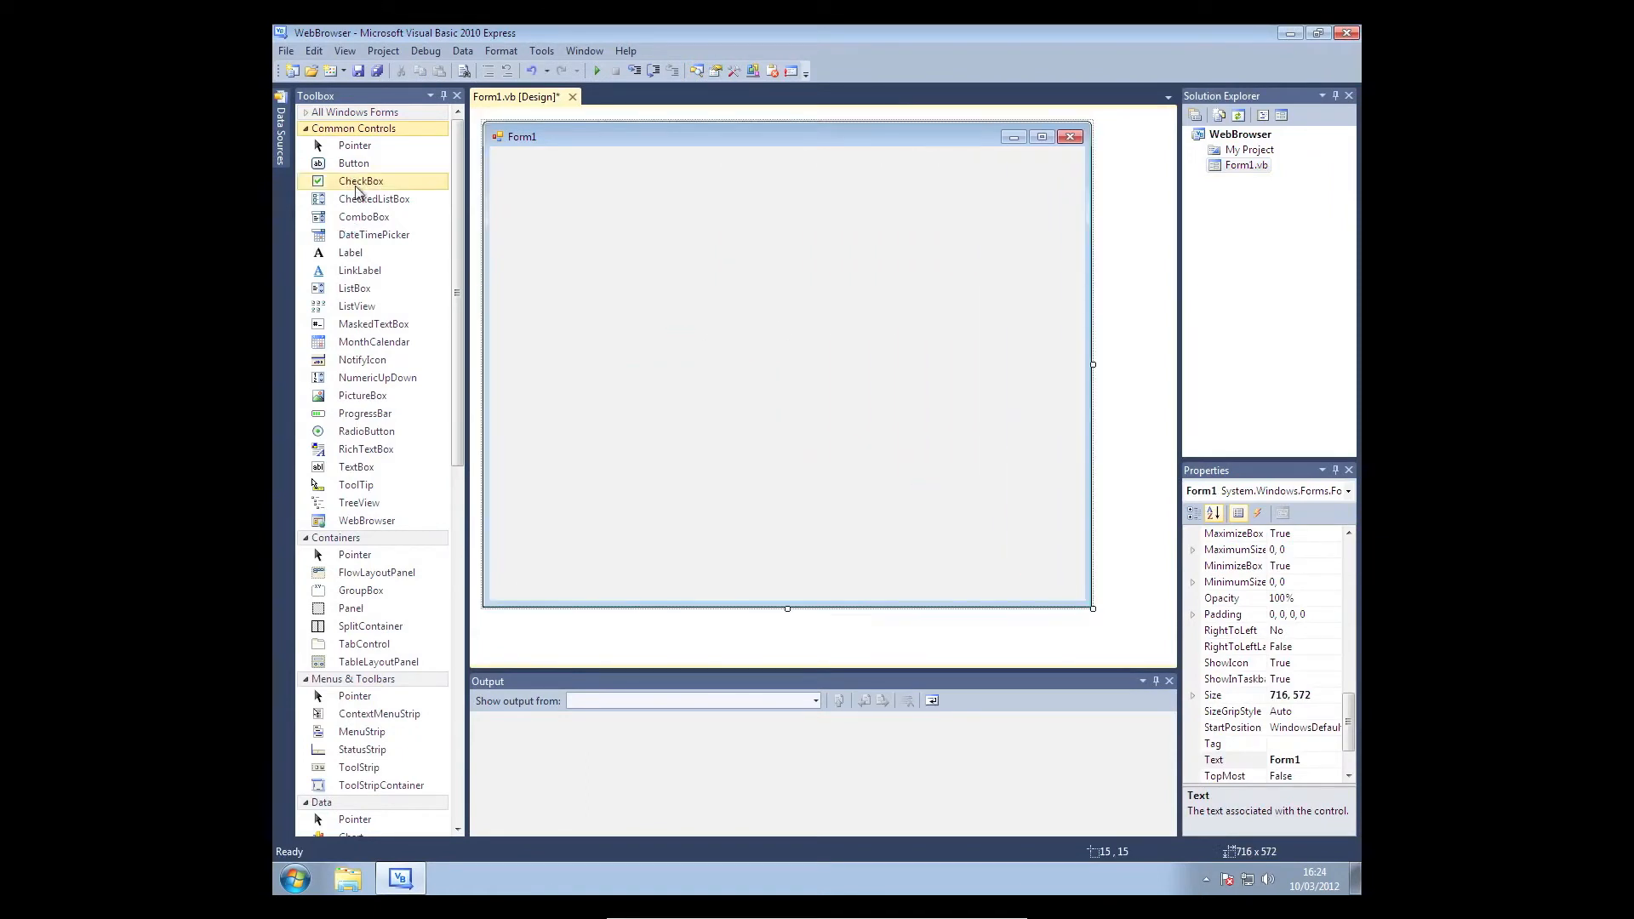
{"action": "mouse_move", "coordinate": [363, 396]}
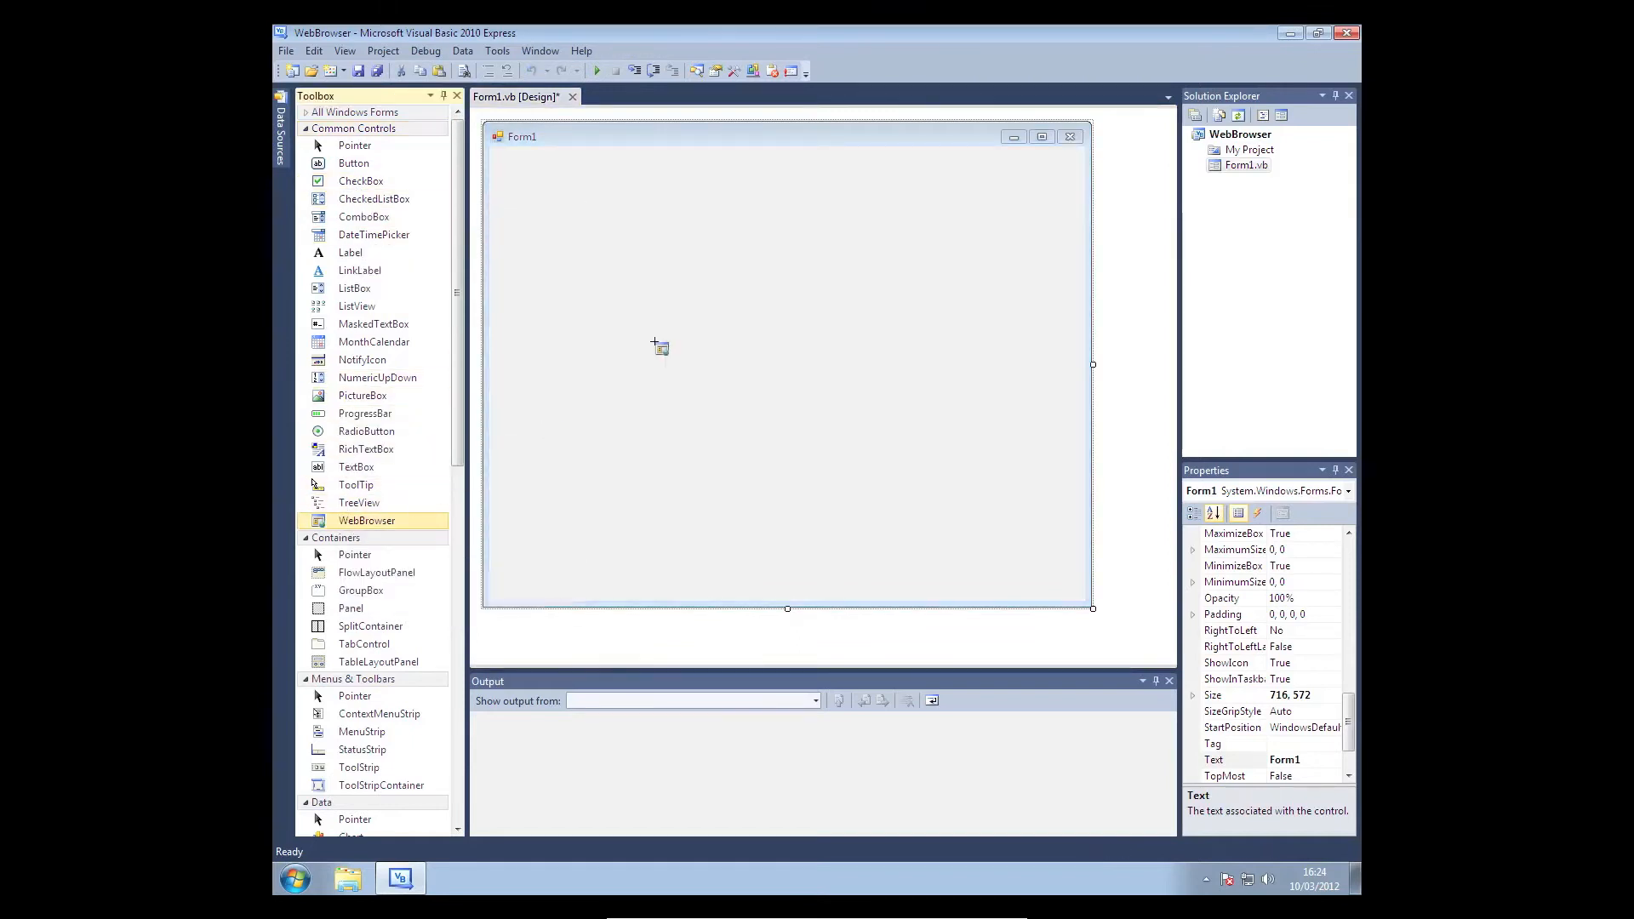
Add a WebBrowser control, undock it from the parent container, and resize it below a top strip.
{"action": "left_click", "coordinate": [661, 347]}
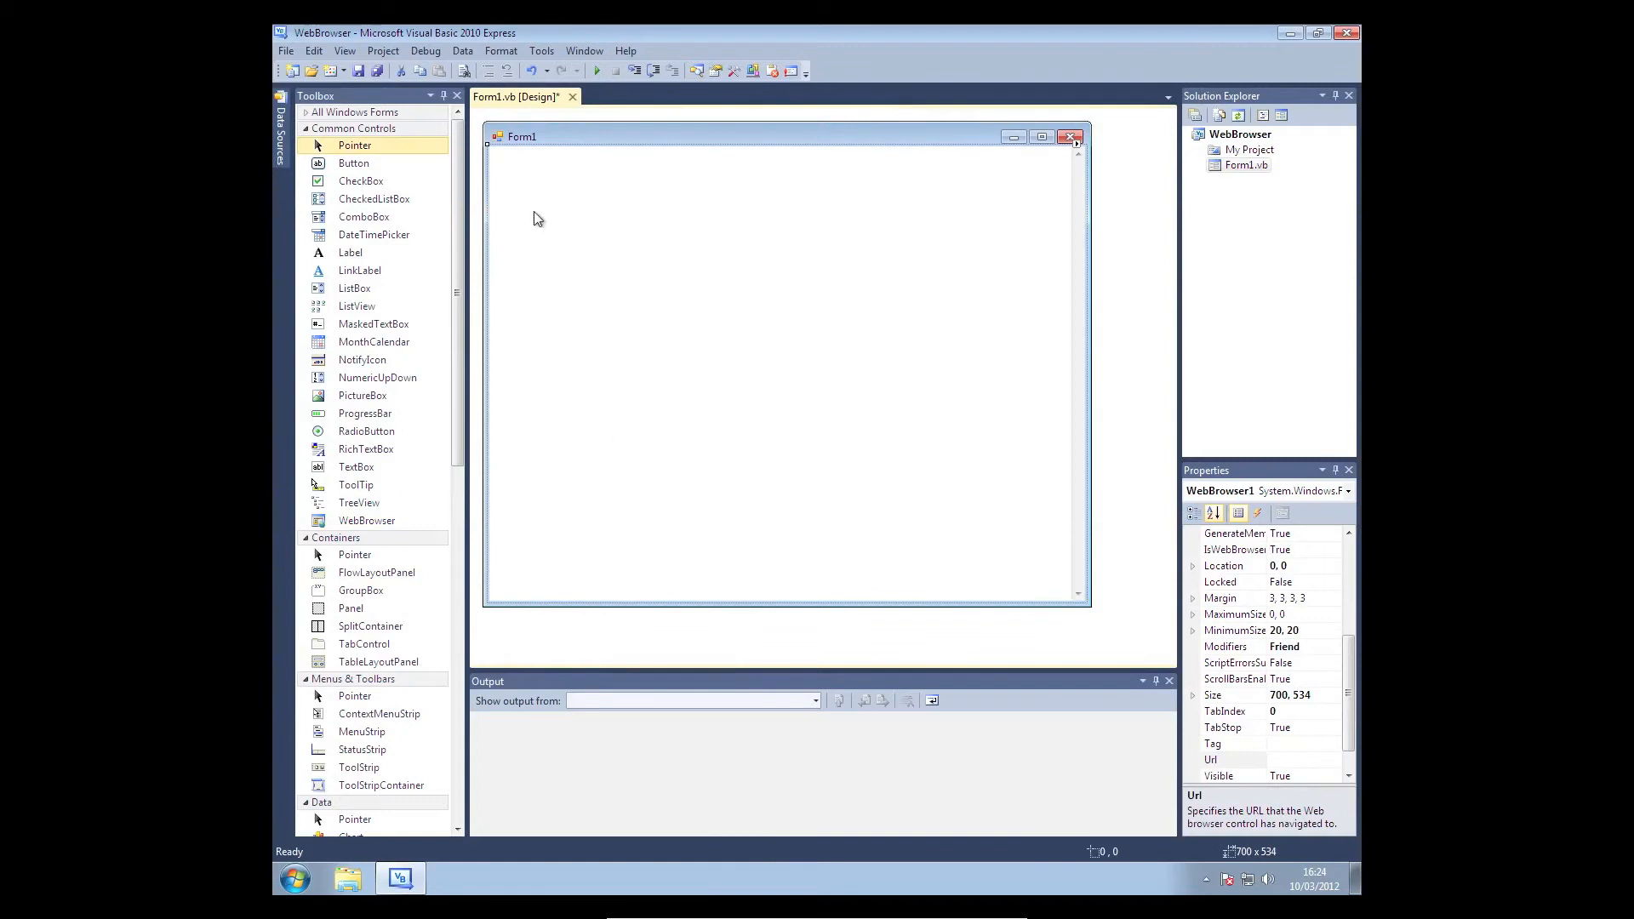
{"action": "mouse_move", "coordinate": [774, 414]}
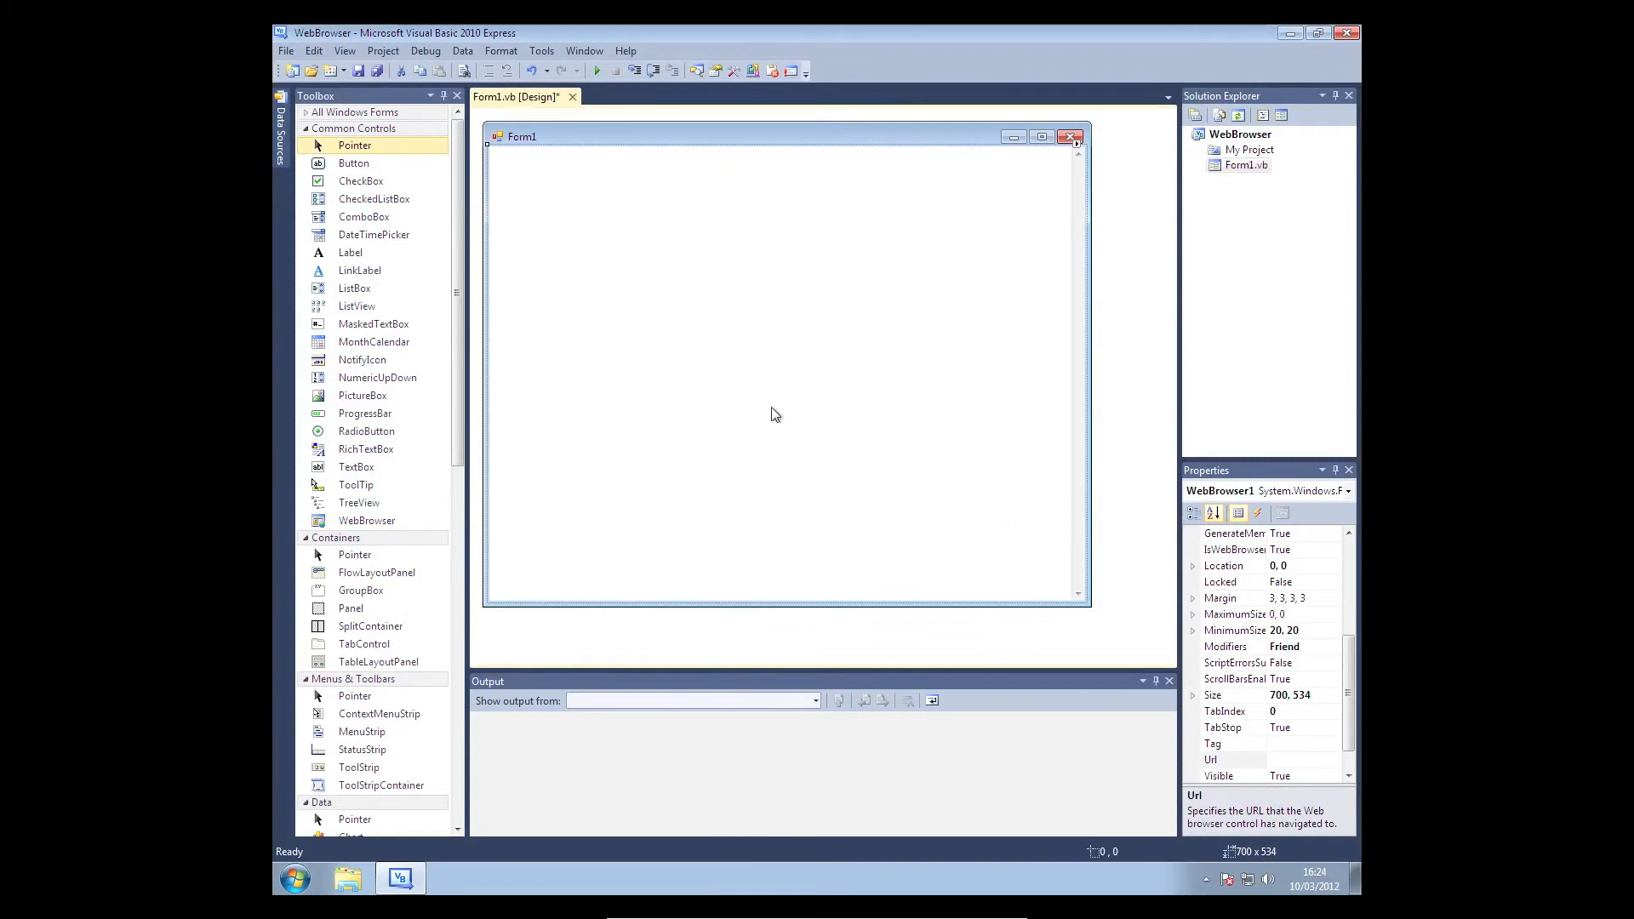
{"action": "mouse_move", "coordinate": [1070, 137]}
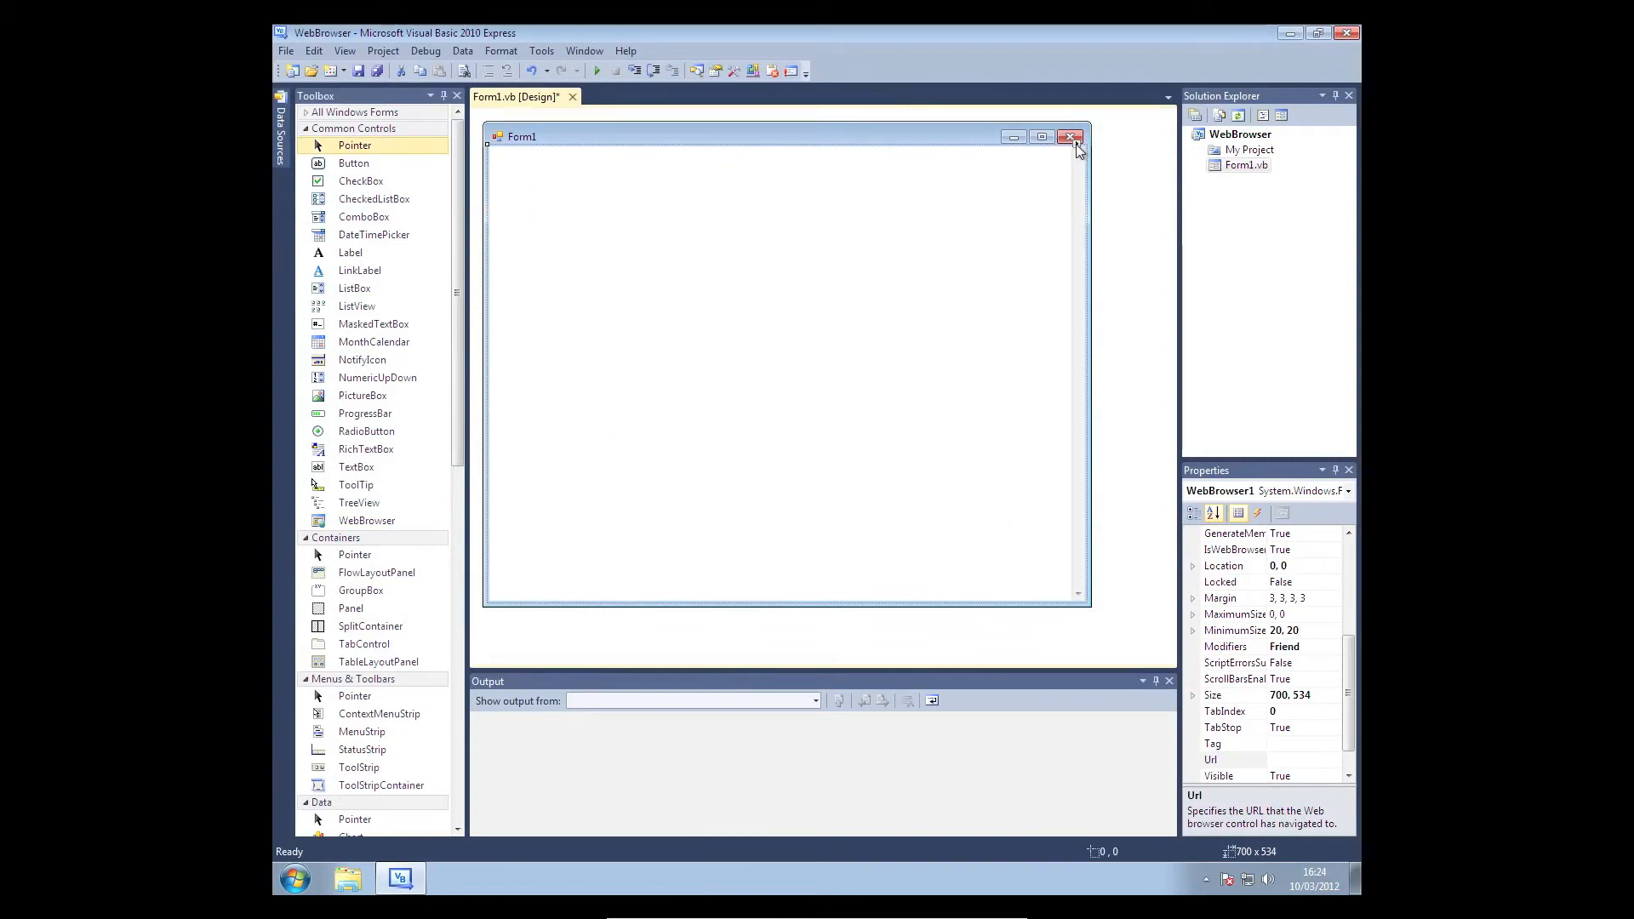
{"action": "left_click", "coordinate": [1074, 142]}
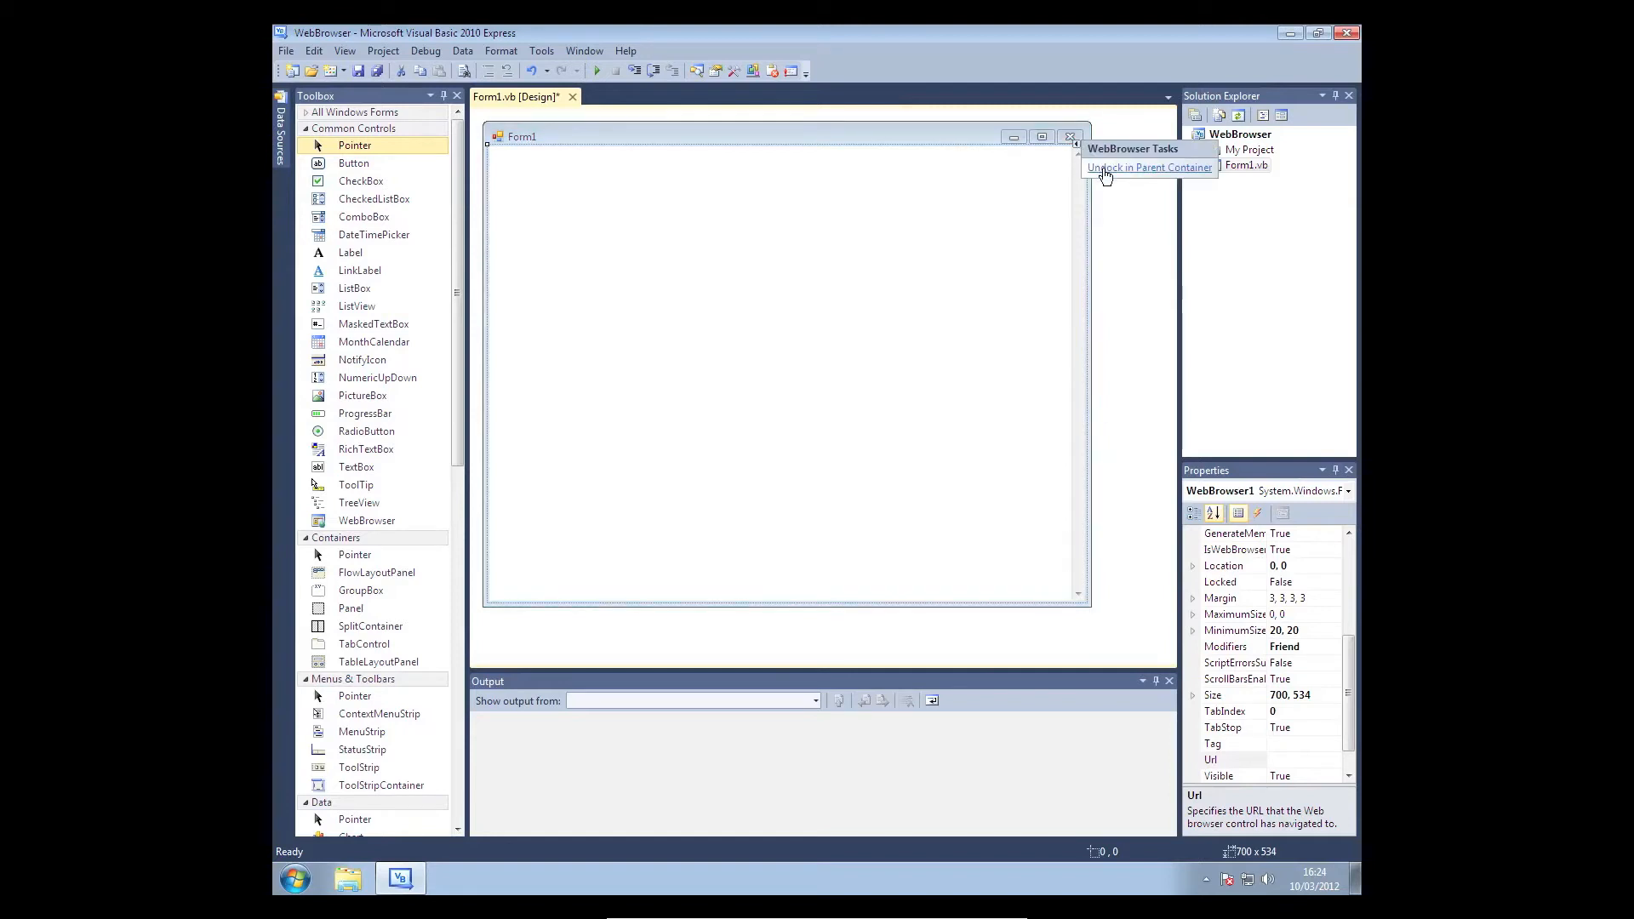
{"action": "left_click", "coordinate": [1146, 167]}
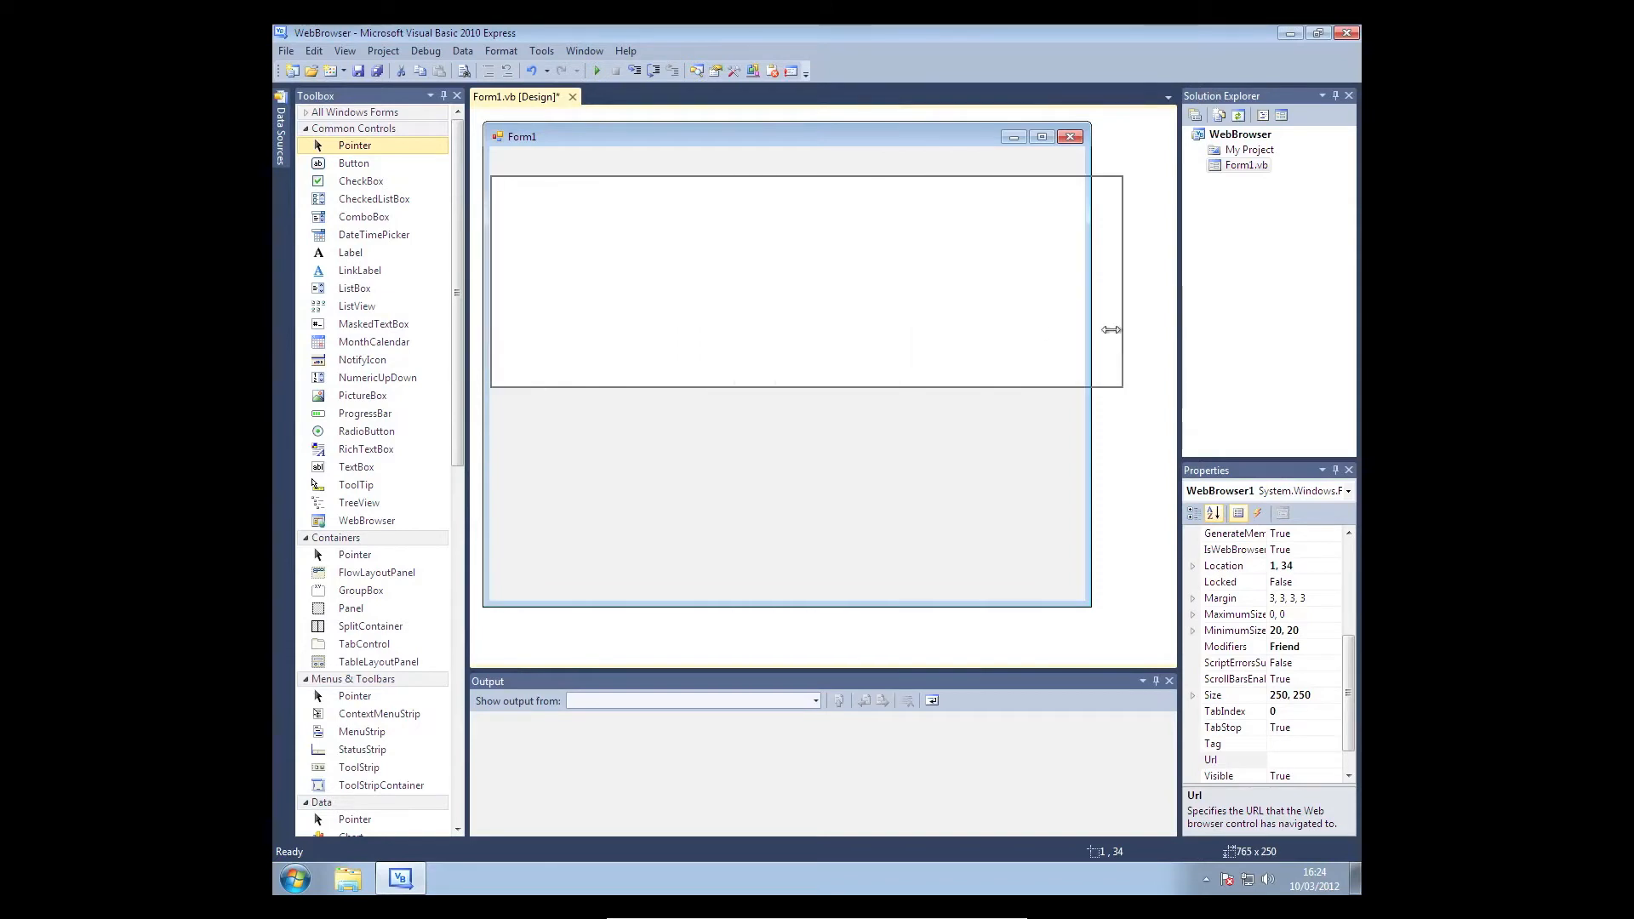
{"action": "left_click_drag", "start_coordinate": [1112, 330], "coordinate": [1044, 282]}
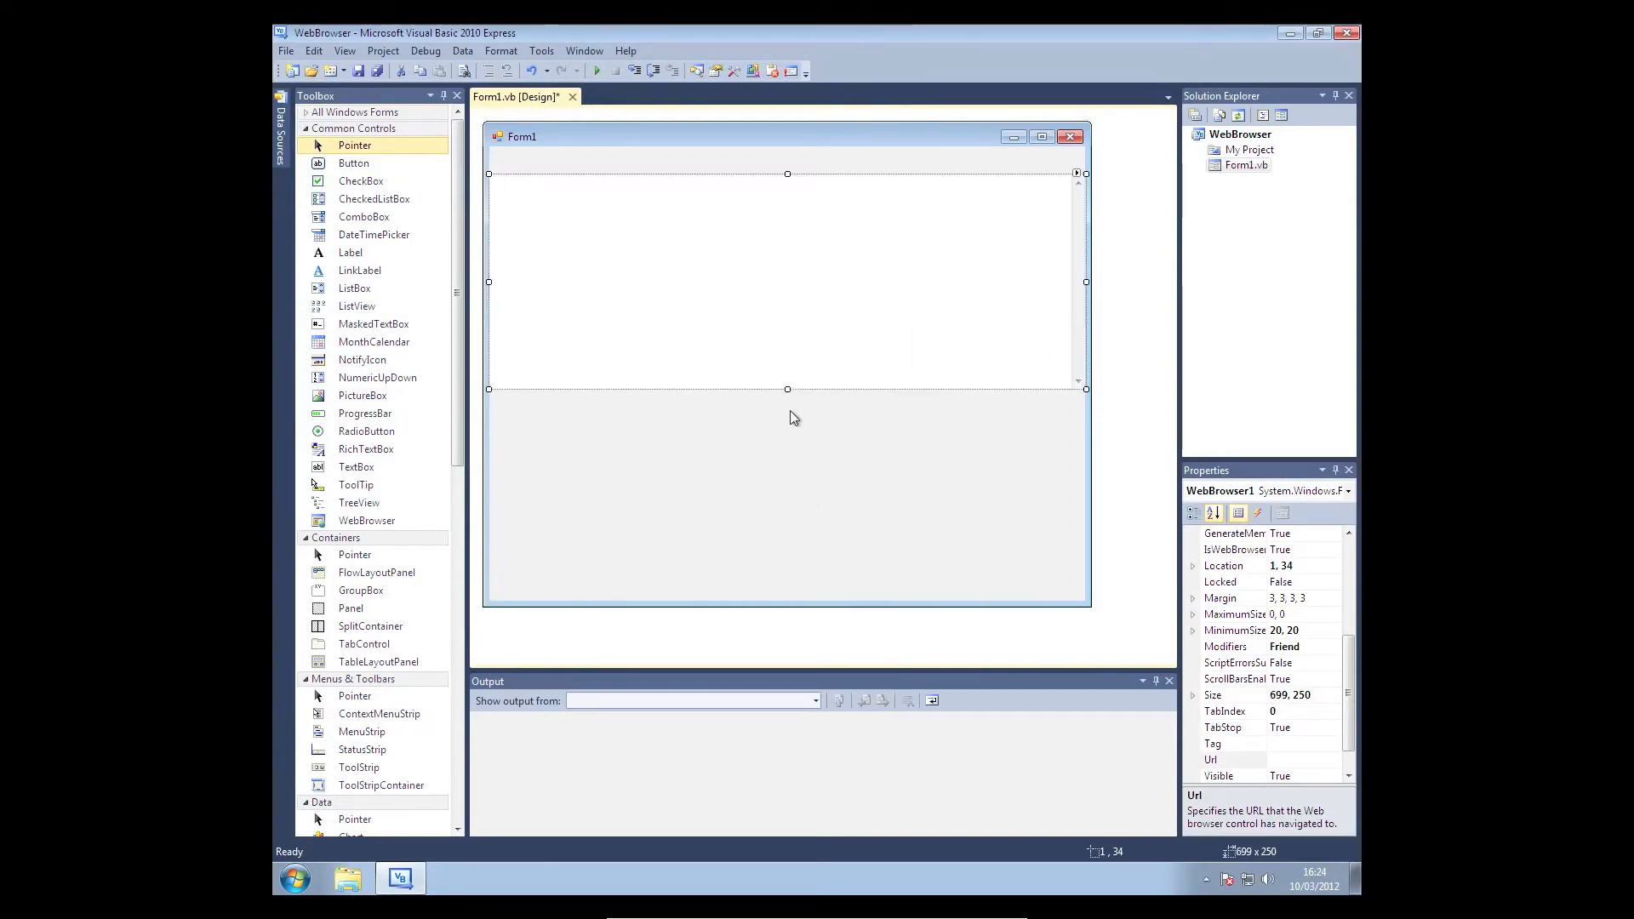
{"action": "left_click_drag", "start_coordinate": [787, 389], "coordinate": [757, 602]}
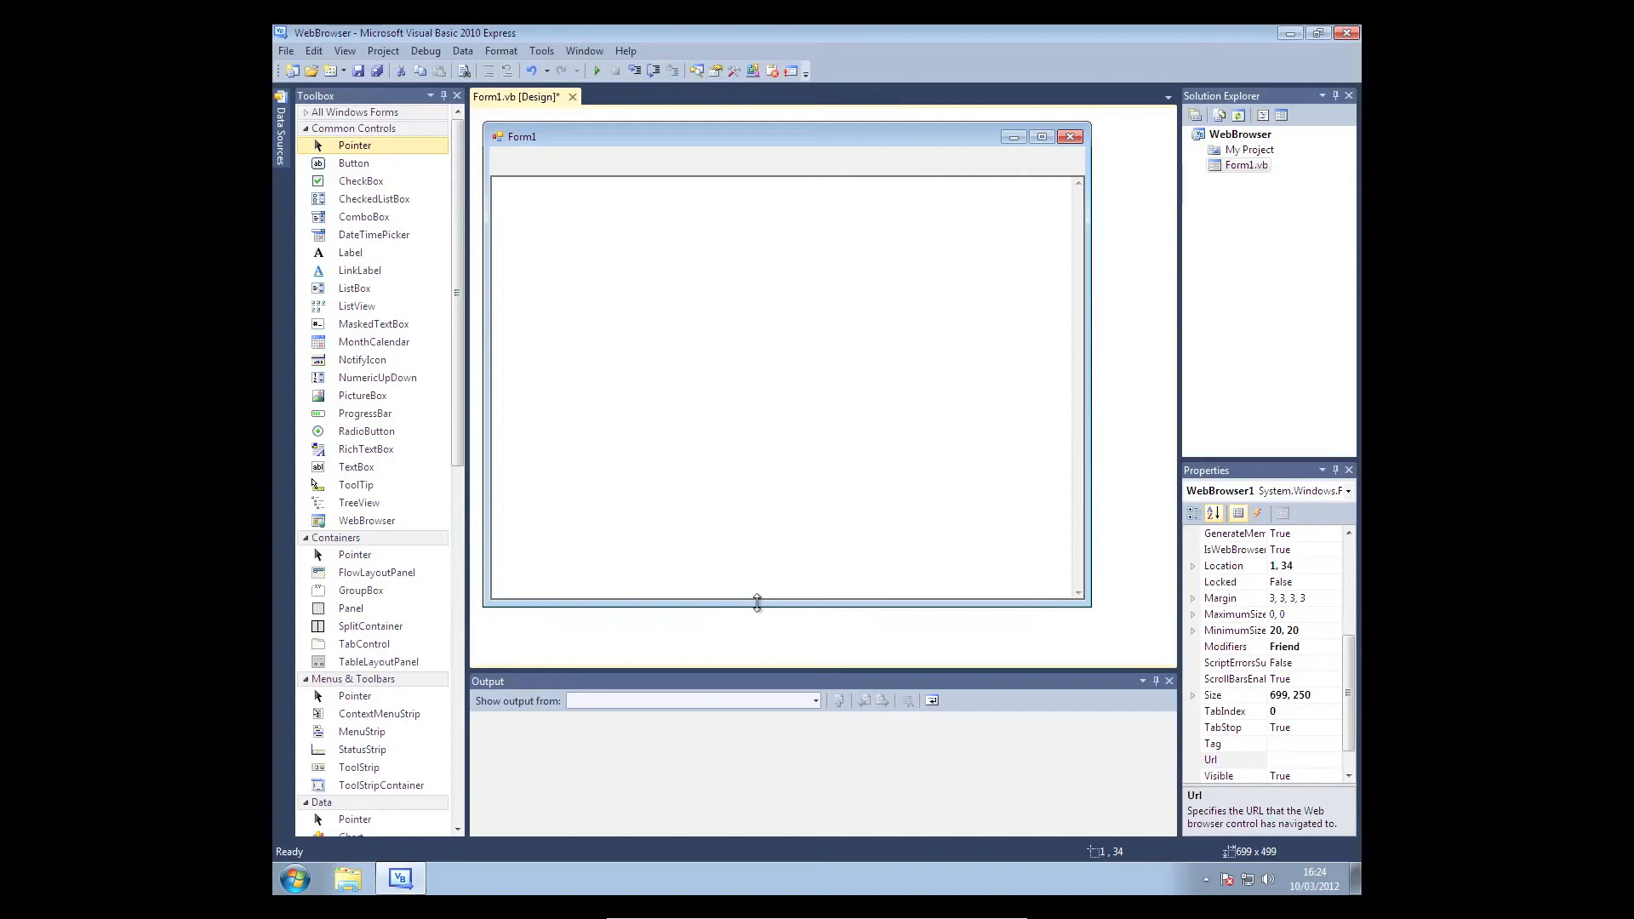
{"action": "left_click_drag", "start_coordinate": [756, 603], "coordinate": [757, 603]}
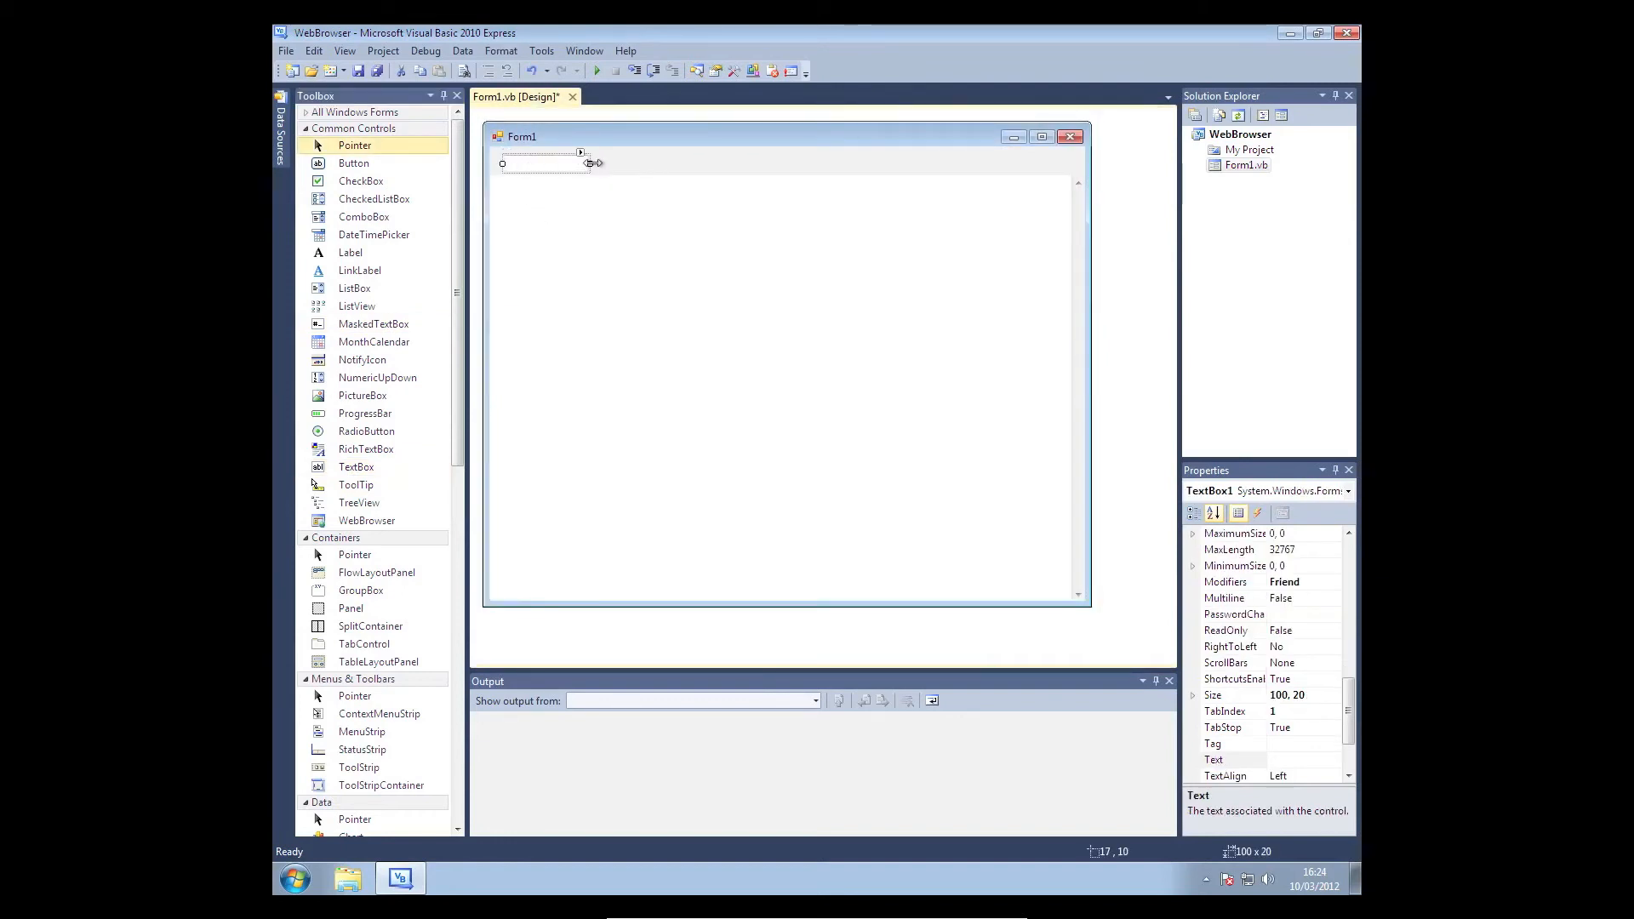
Stretch the TextBox across the top strip to 418 by 20.
{"action": "left_click_drag", "start_coordinate": [593, 163], "coordinate": [860, 164]}
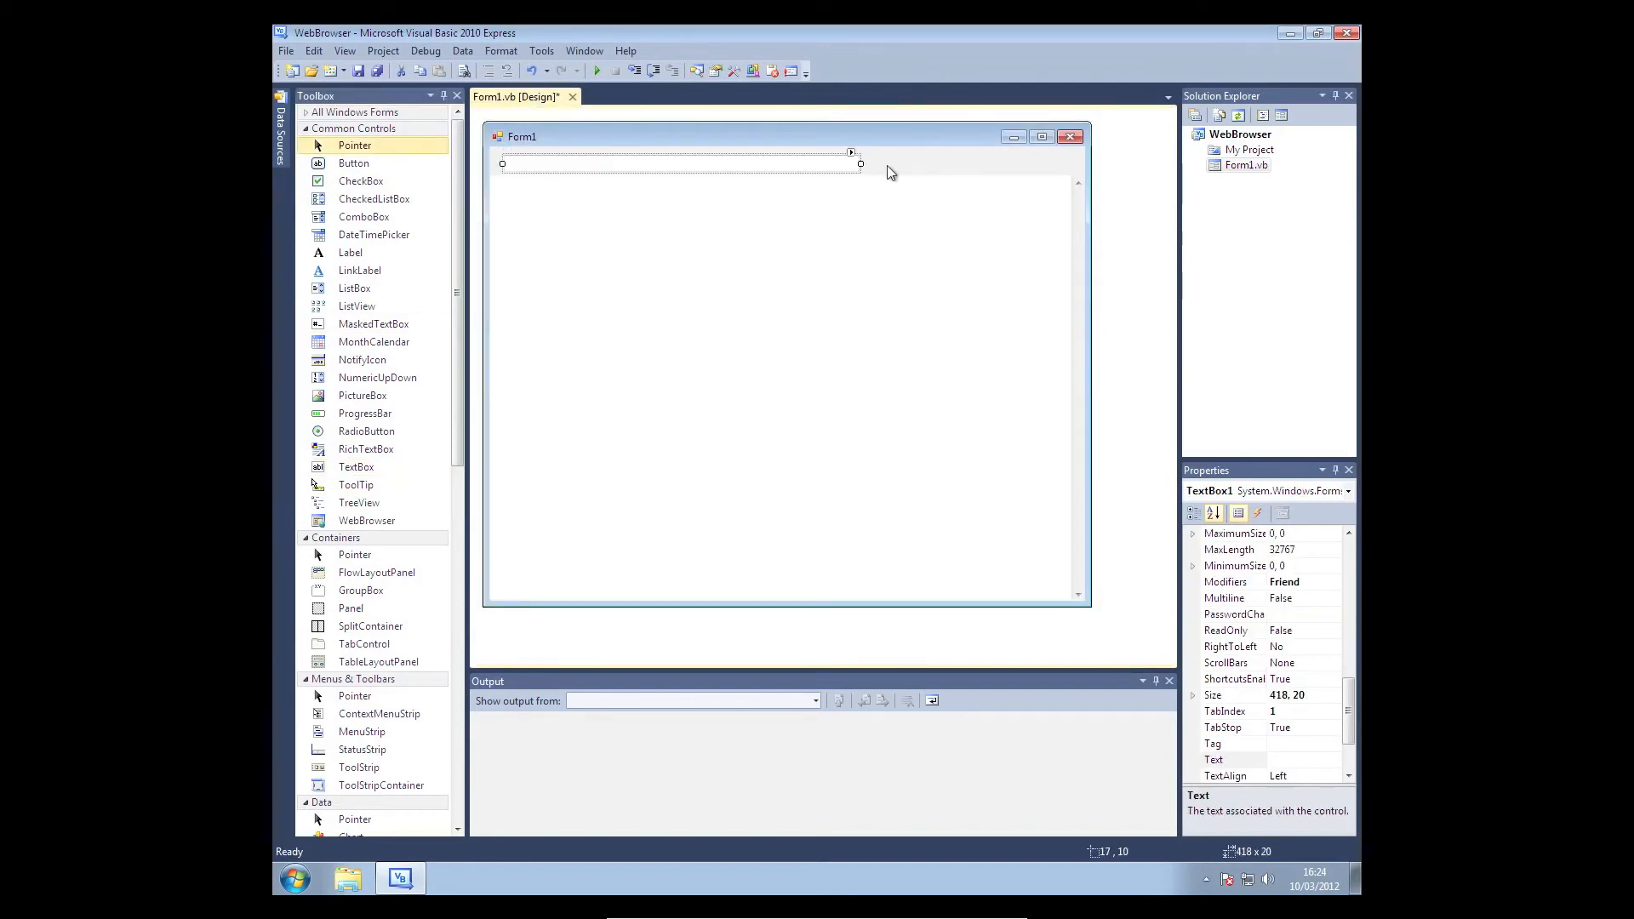
{"action": "mouse_move", "coordinate": [808, 166]}
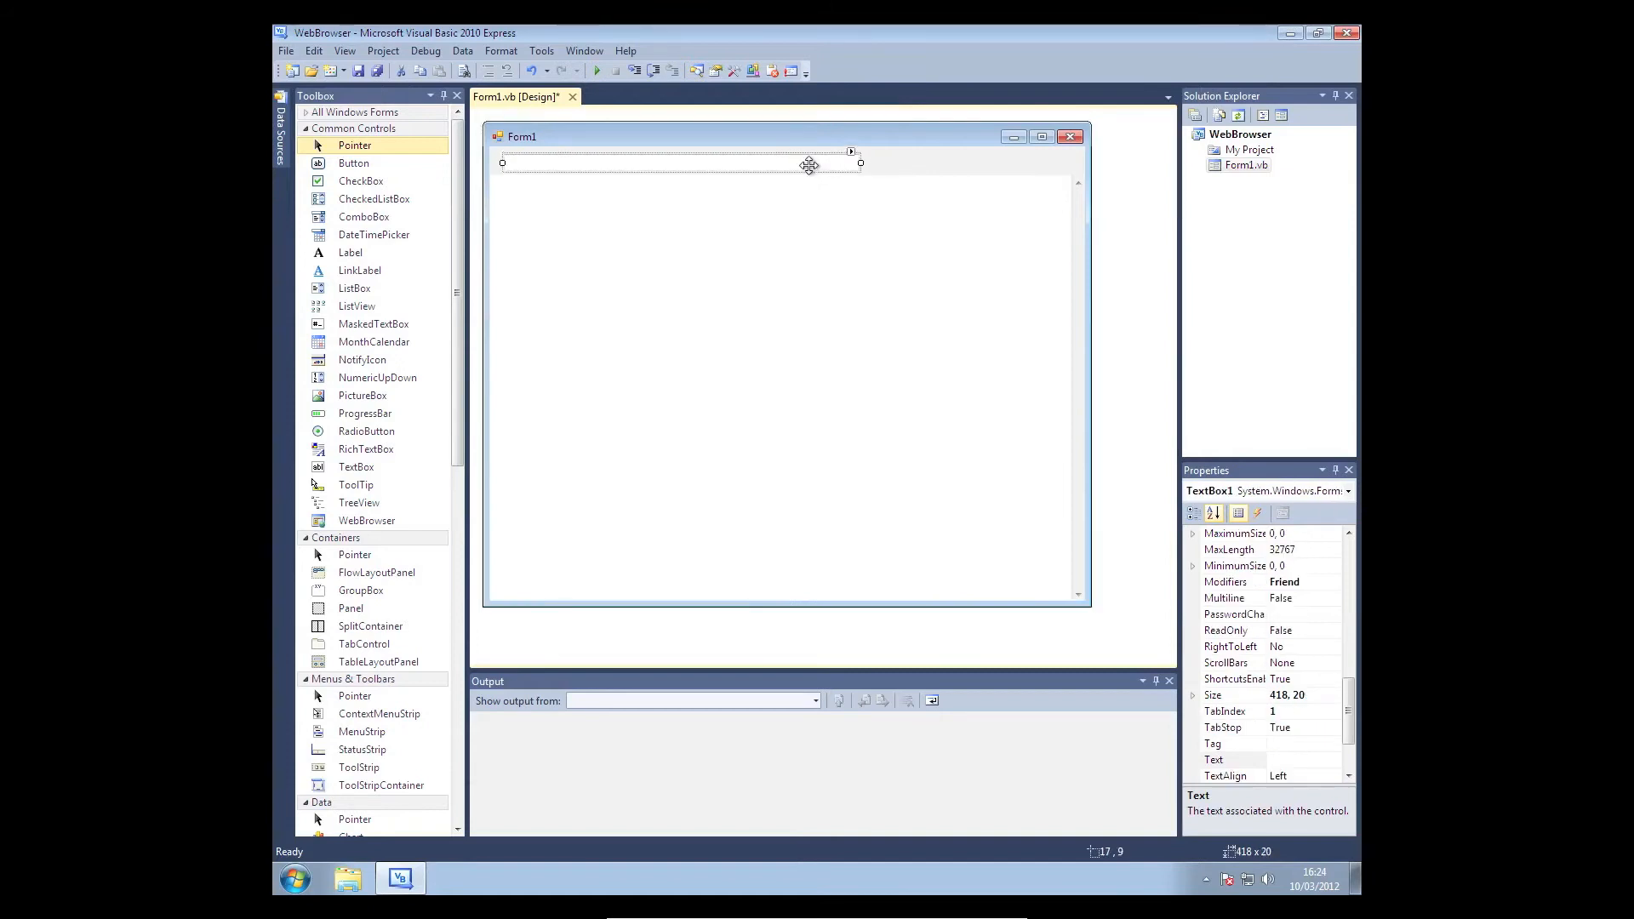
{"action": "left_click", "coordinate": [886, 164]}
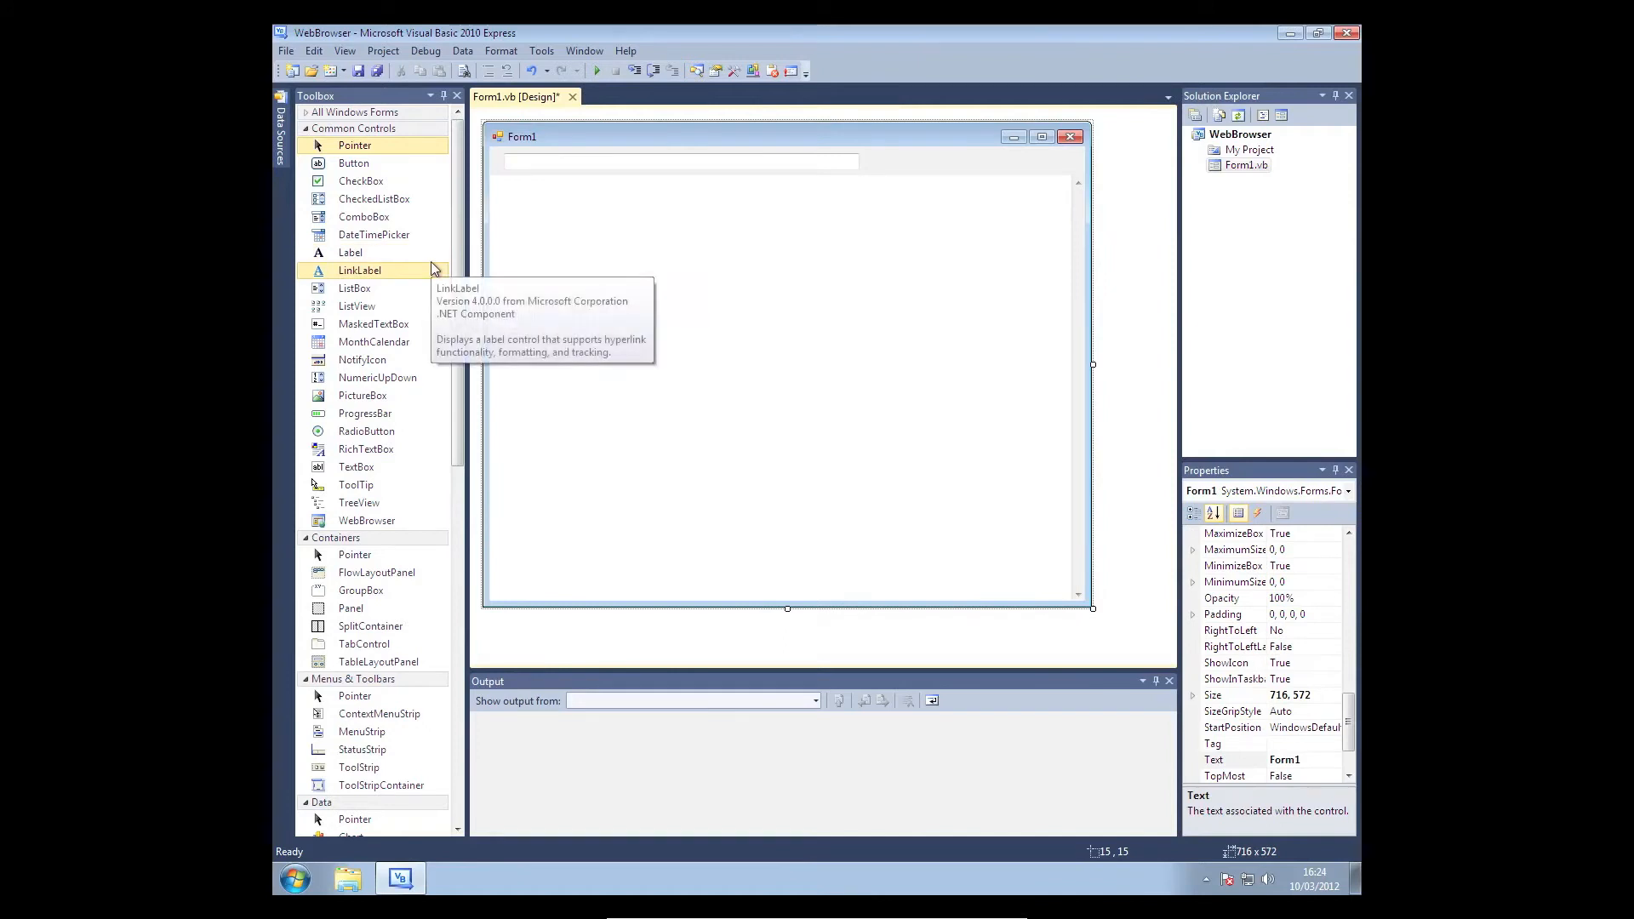
{"action": "mouse_move", "coordinate": [377, 163]}
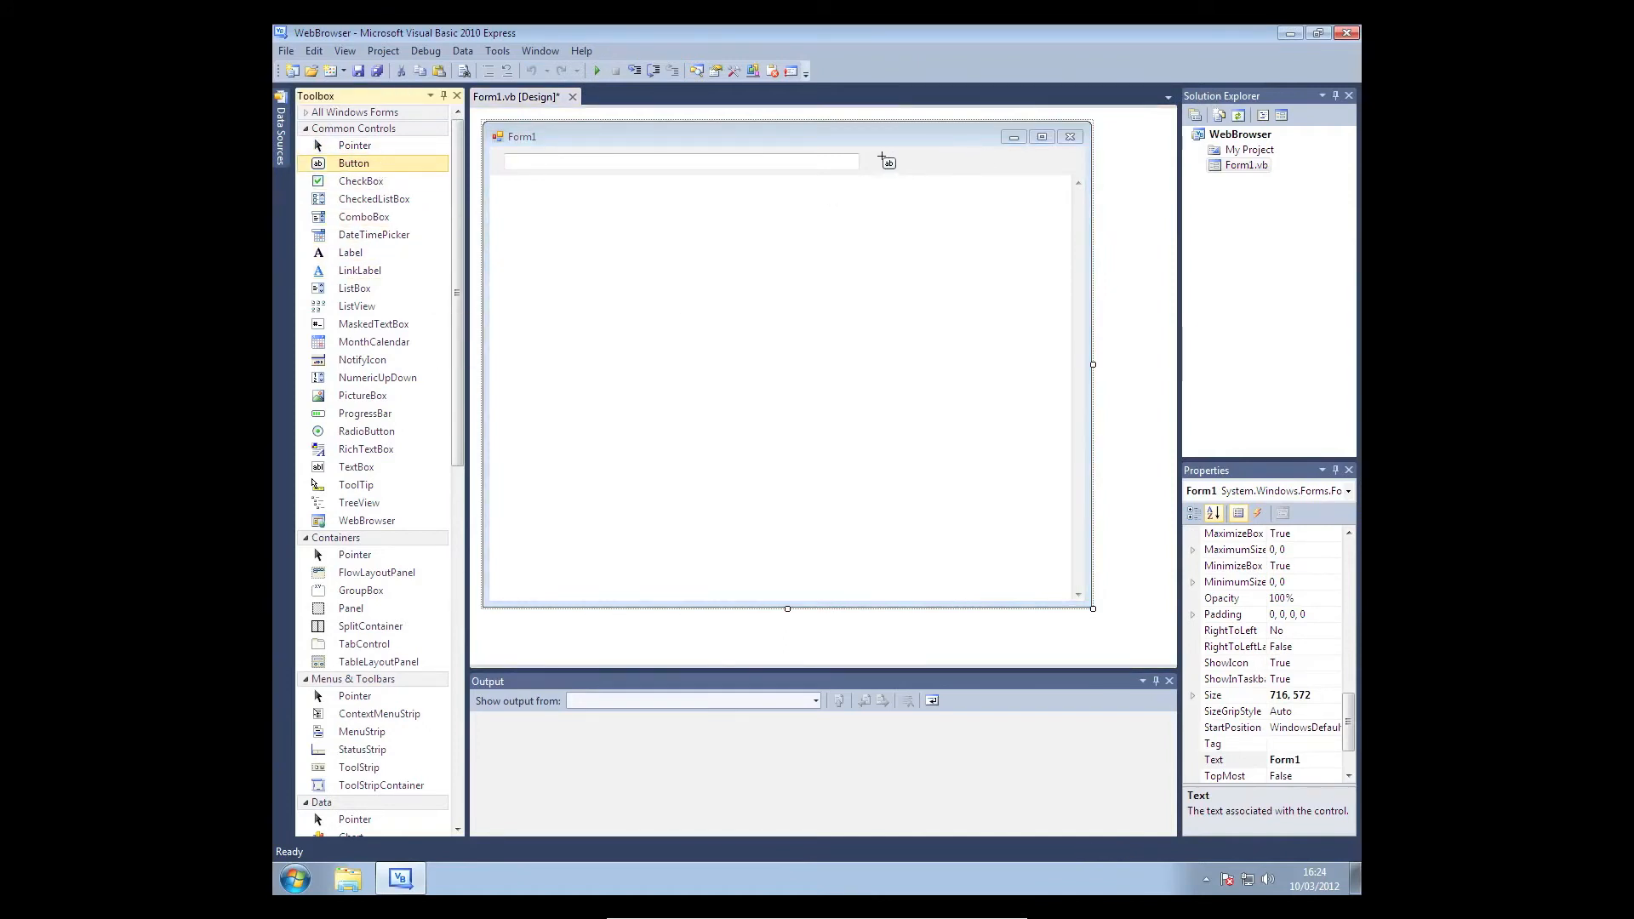
Draw a button right of the TextBox, narrow it, and set its text to 'Go'.
{"action": "left_click_drag", "start_coordinate": [353, 163], "coordinate": [938, 167]}
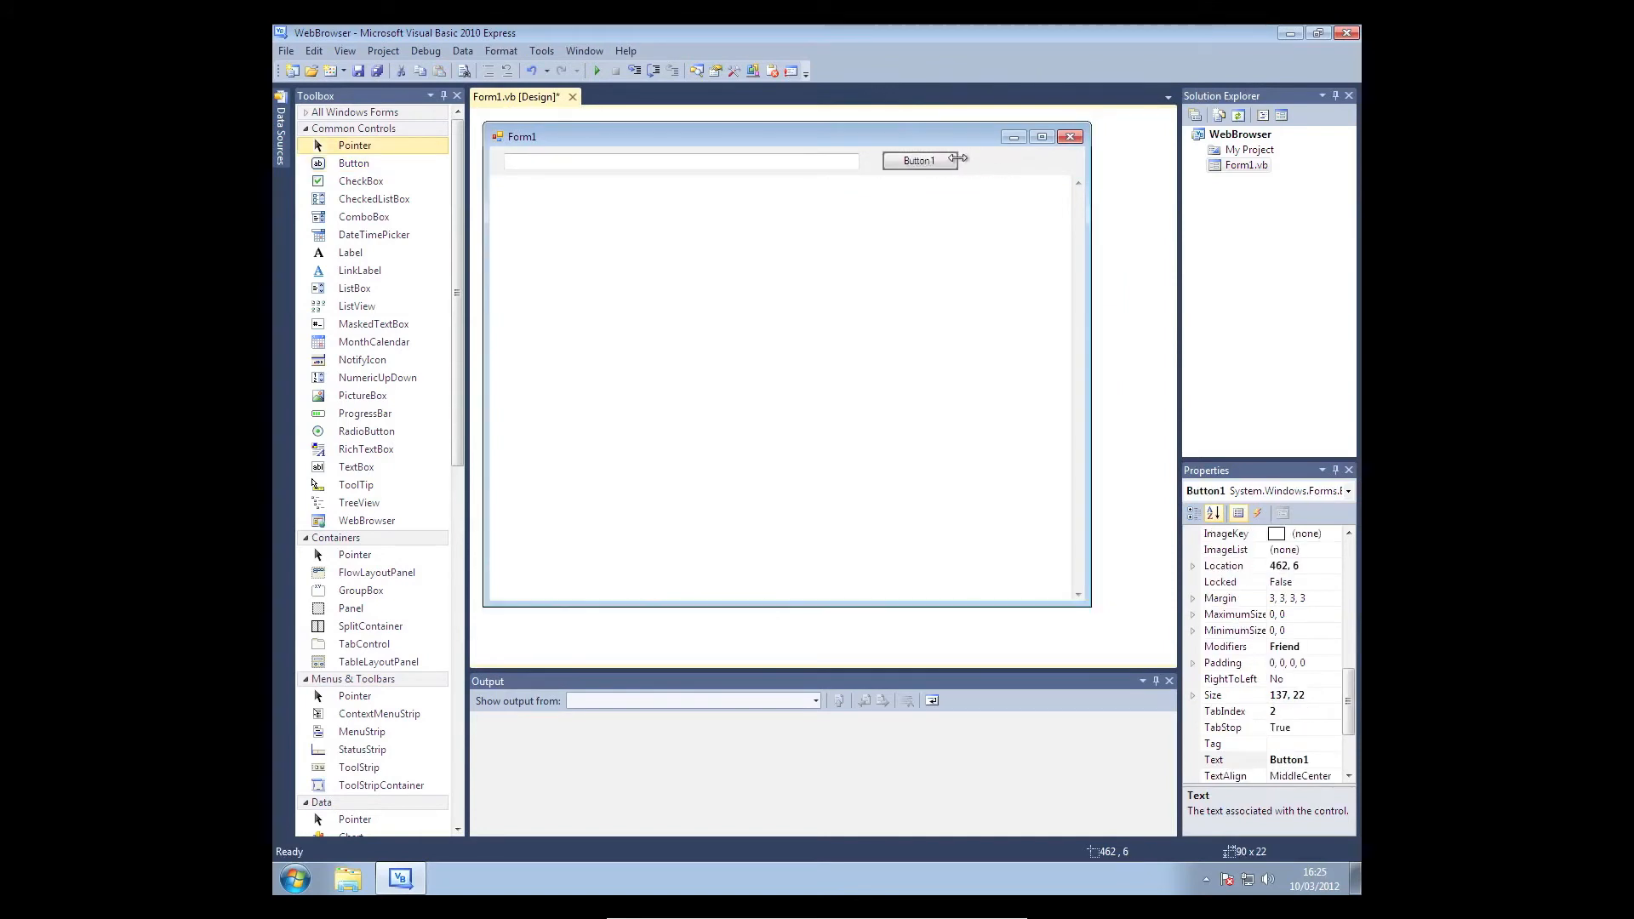
{"action": "left_click_drag", "start_coordinate": [962, 157], "coordinate": [910, 157]}
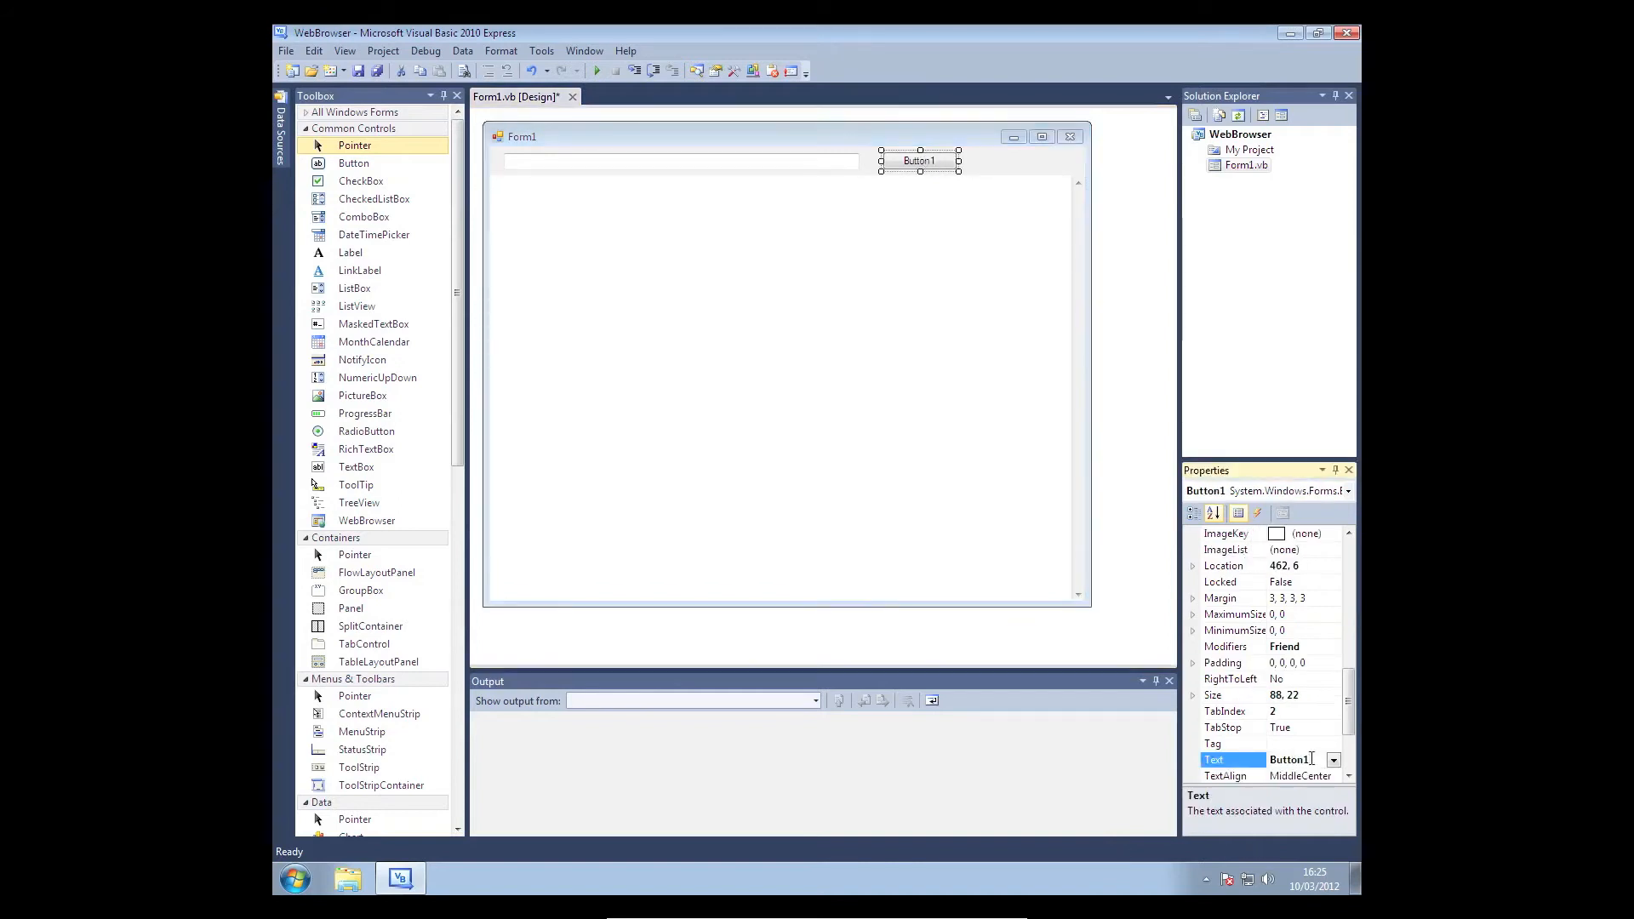
{"action": "type", "text": "G"}
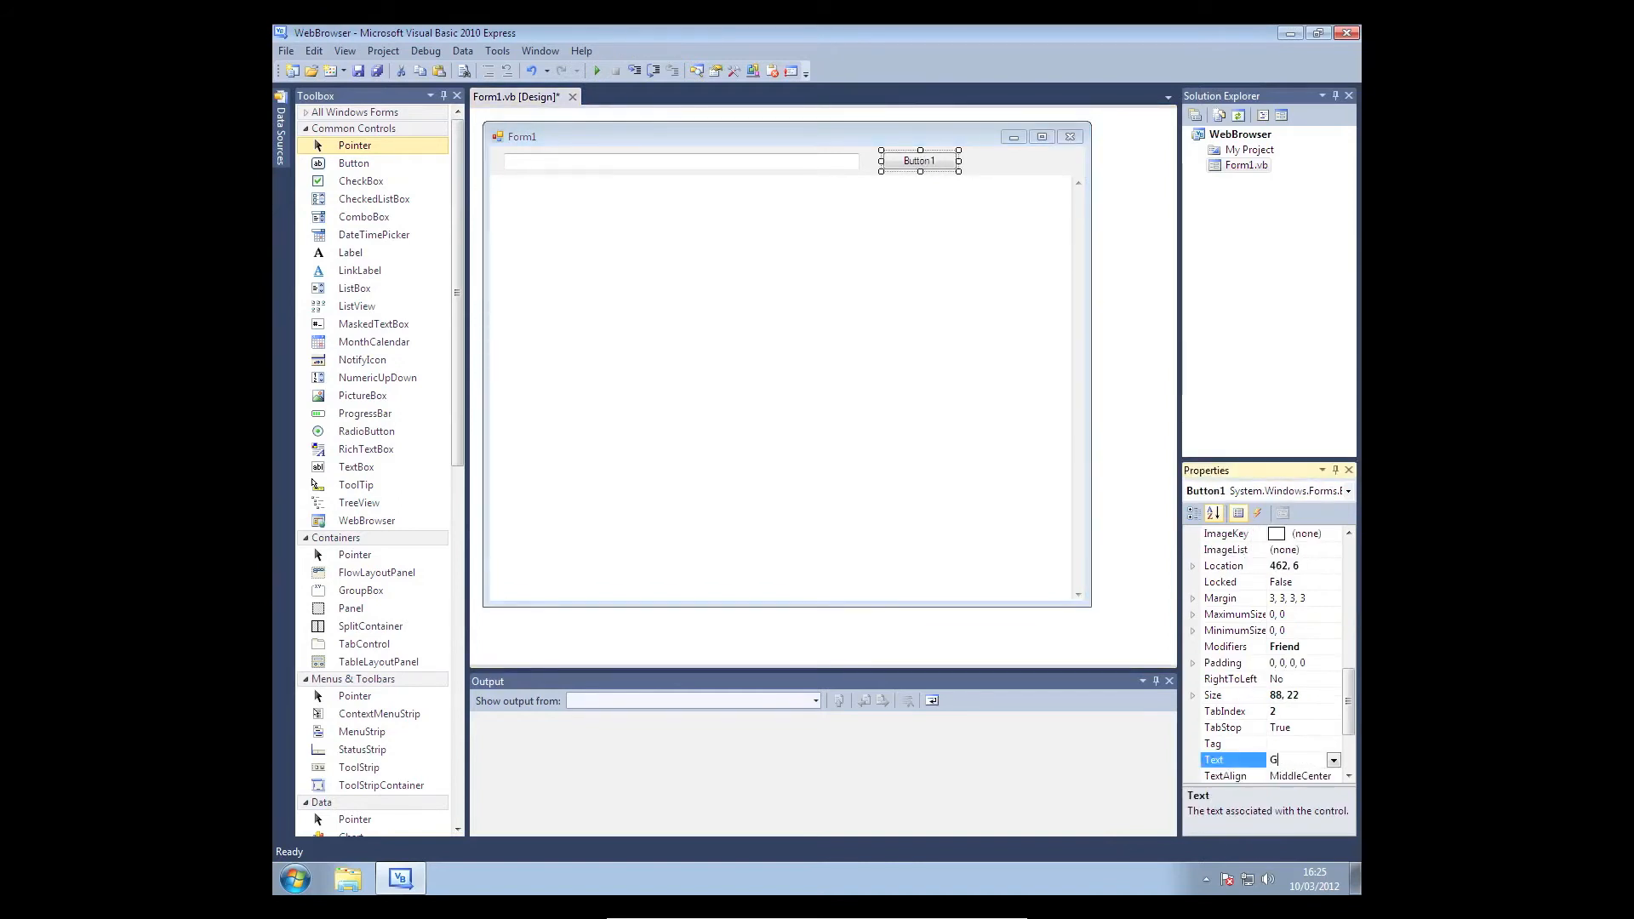
{"action": "type", "text": "o"}
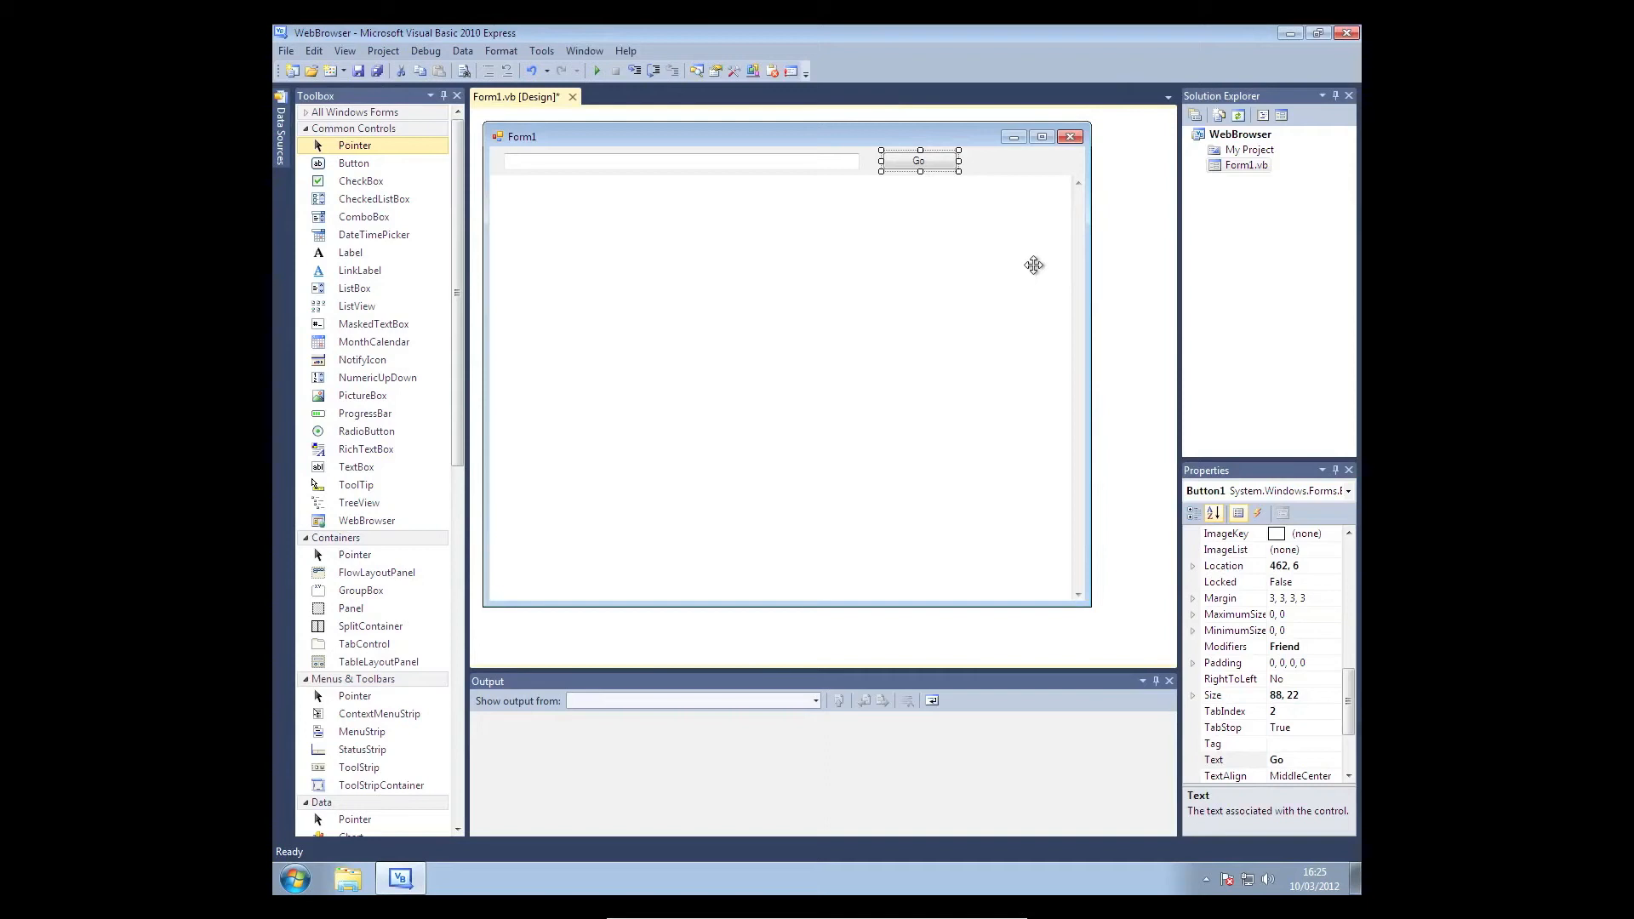
{"action": "mouse_move", "coordinate": [988, 266]}
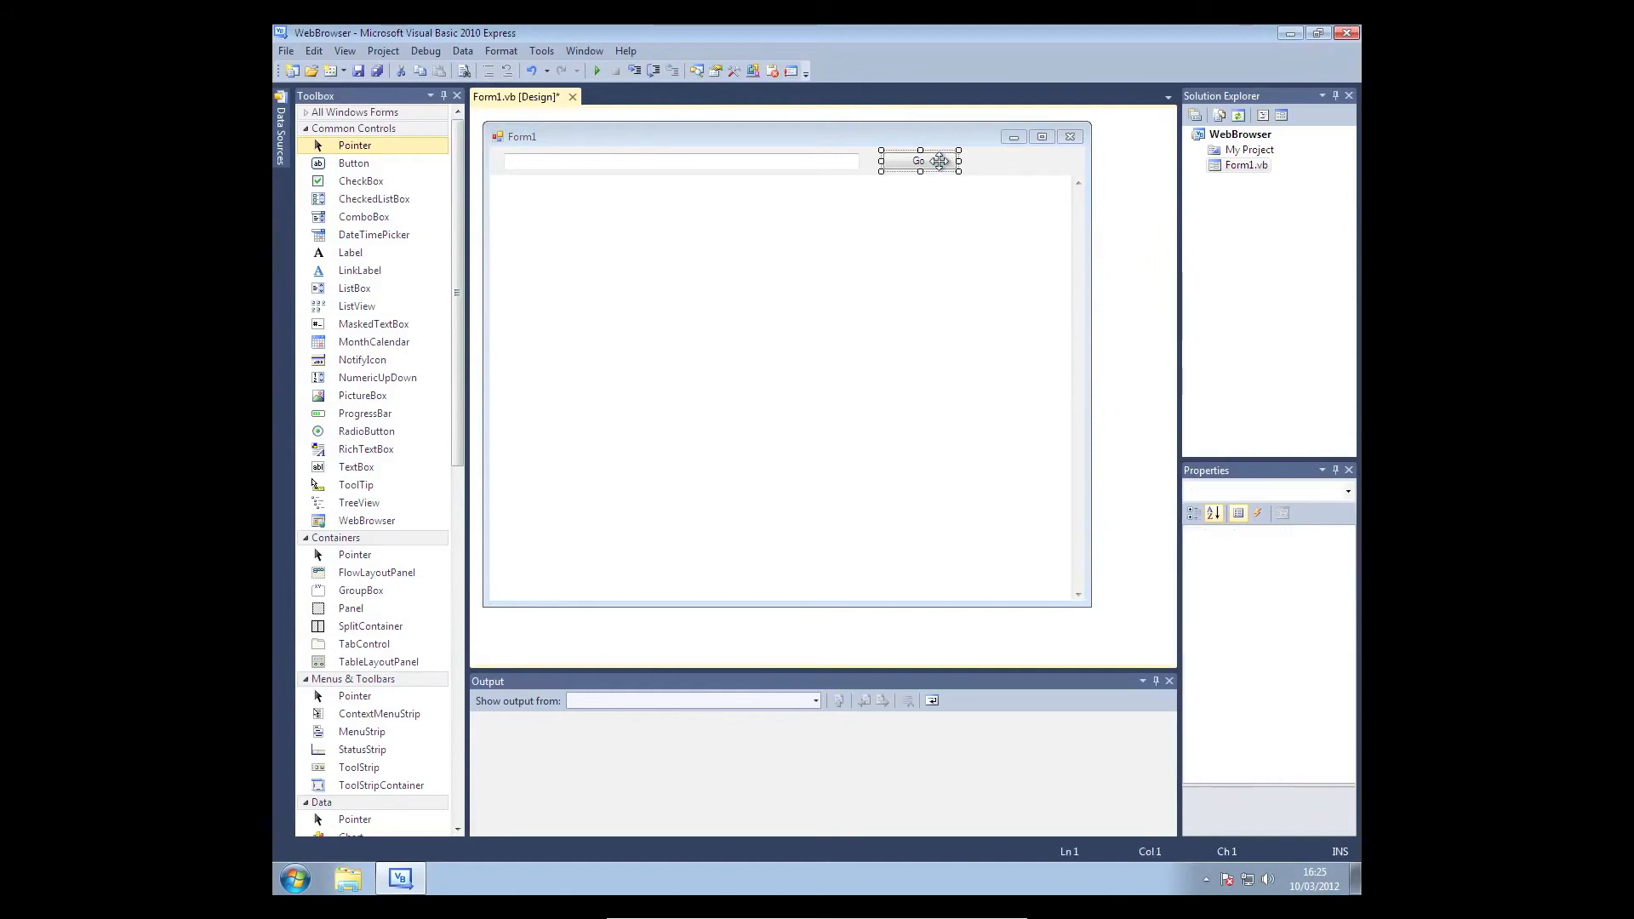
Write WebBrowser1.Navigate(TextBox1.Text) in the Go button's Click handler, then return to Form1 design view.
{"action": "double_click", "coordinate": [918, 161]}
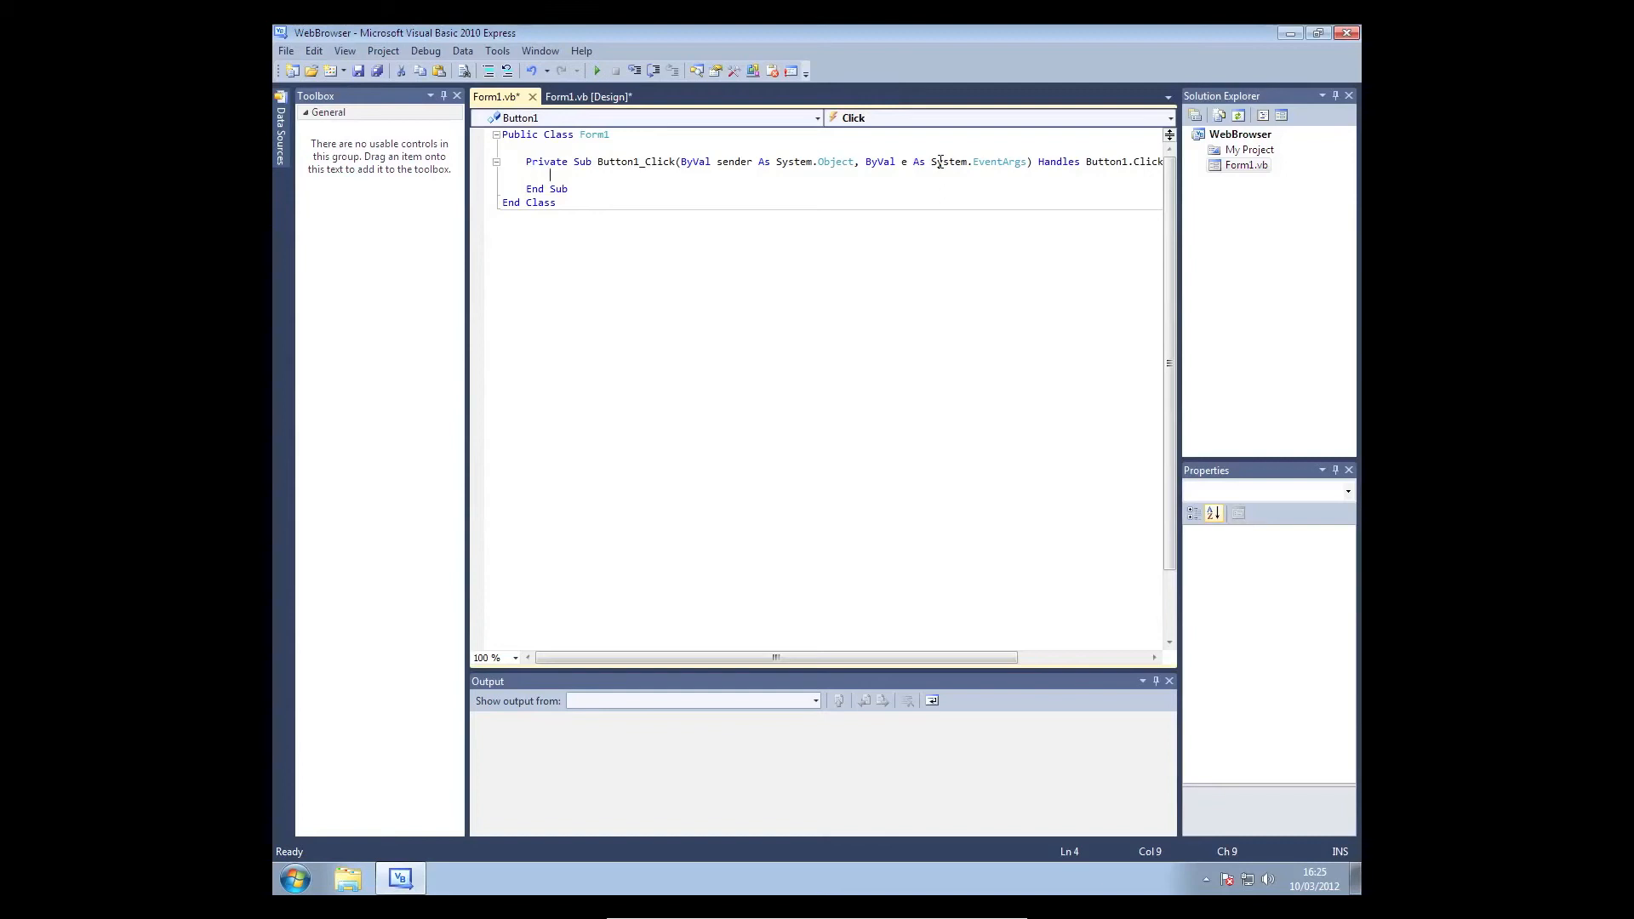
{"action": "type", "text": "web"}
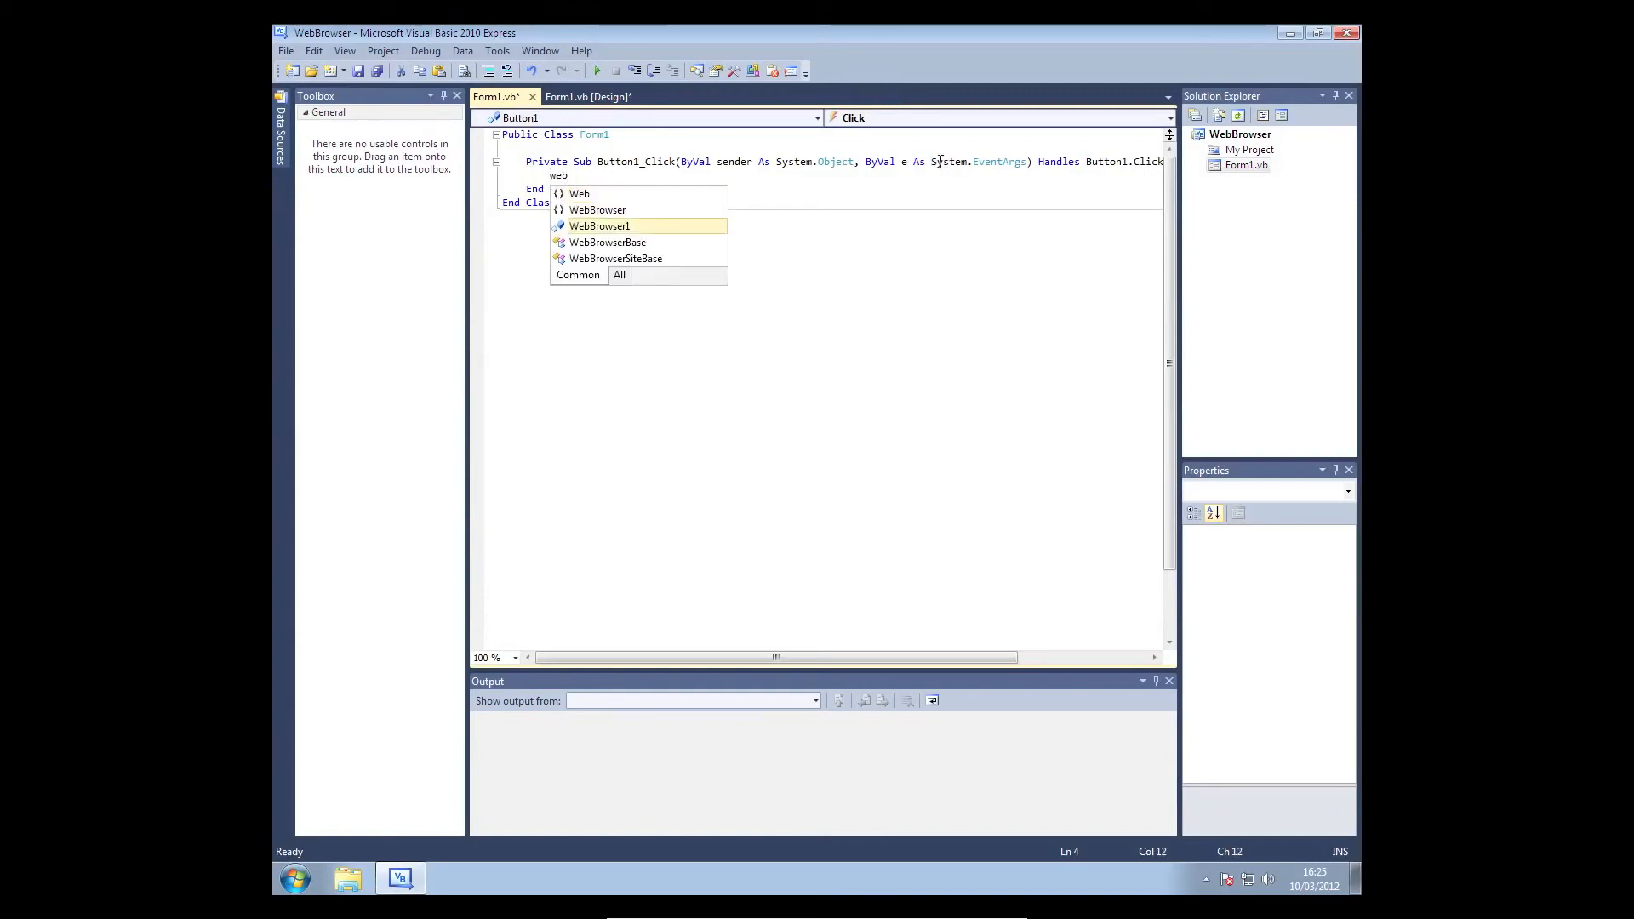
{"action": "mouse_move", "coordinate": [599, 226]}
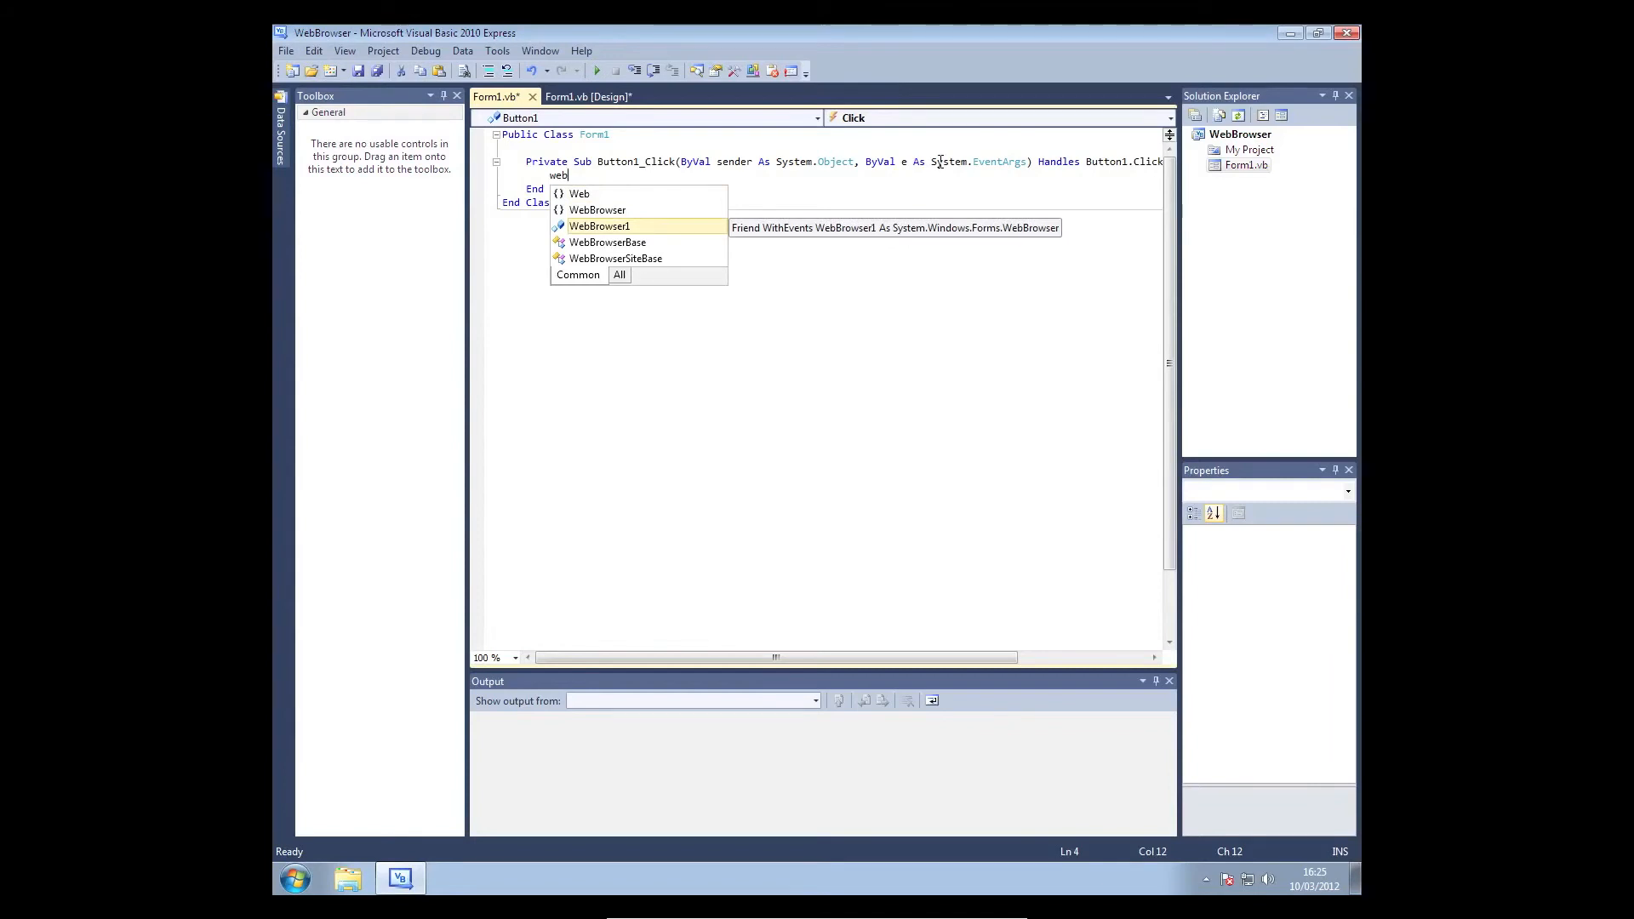
{"action": "type", "text": "WebBrowser1.Navigate"}
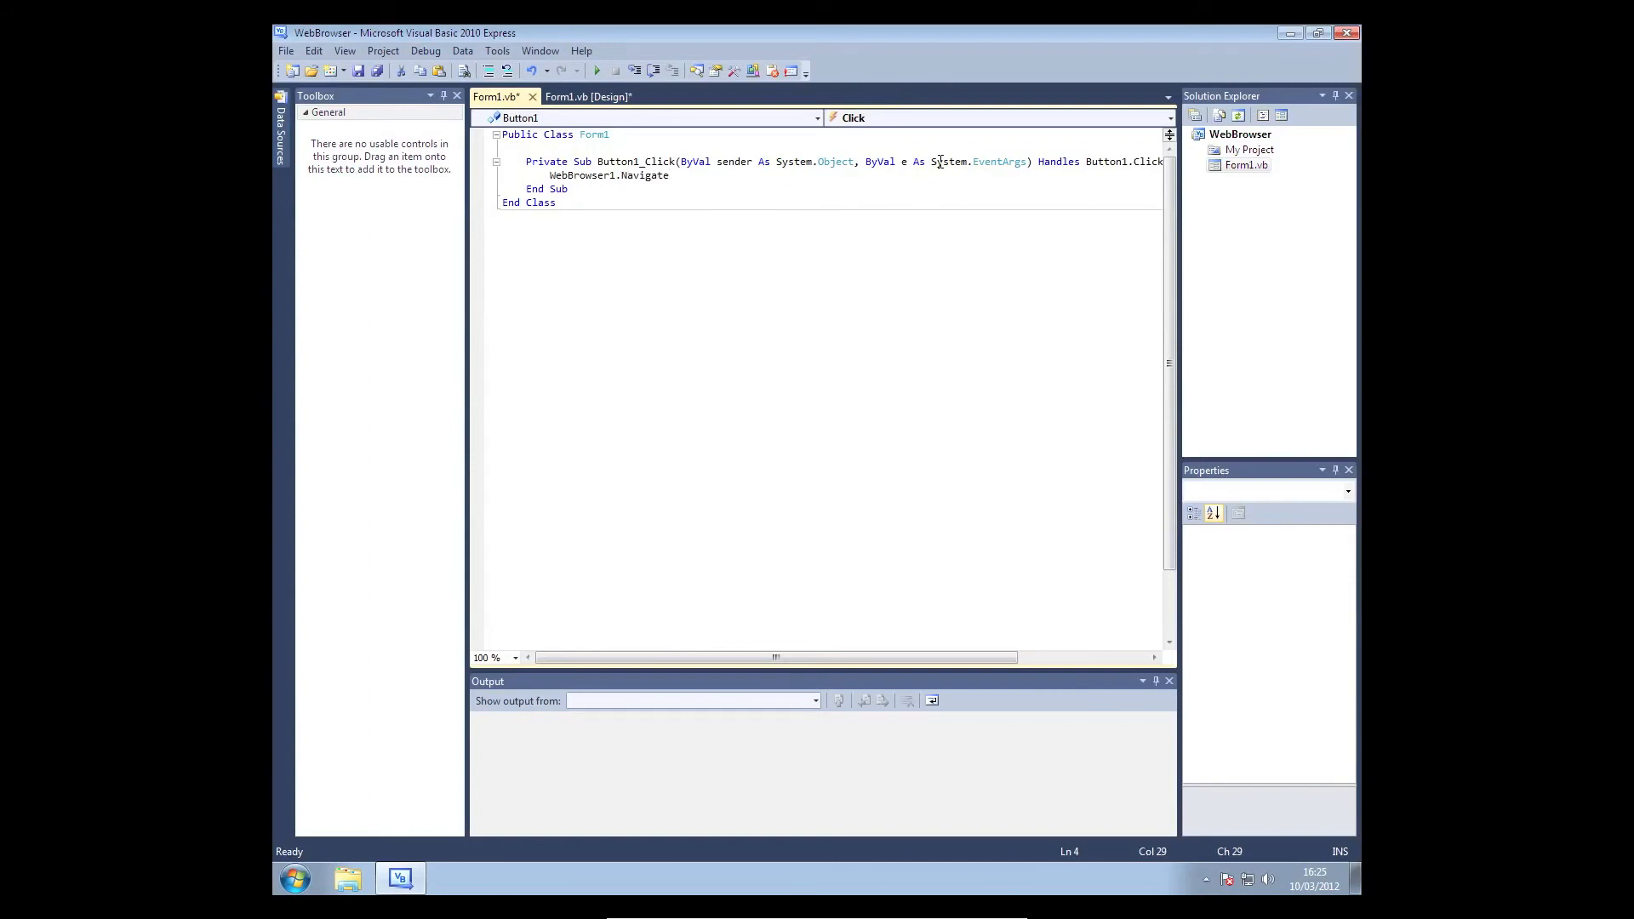
{"action": "type", "text": "("}
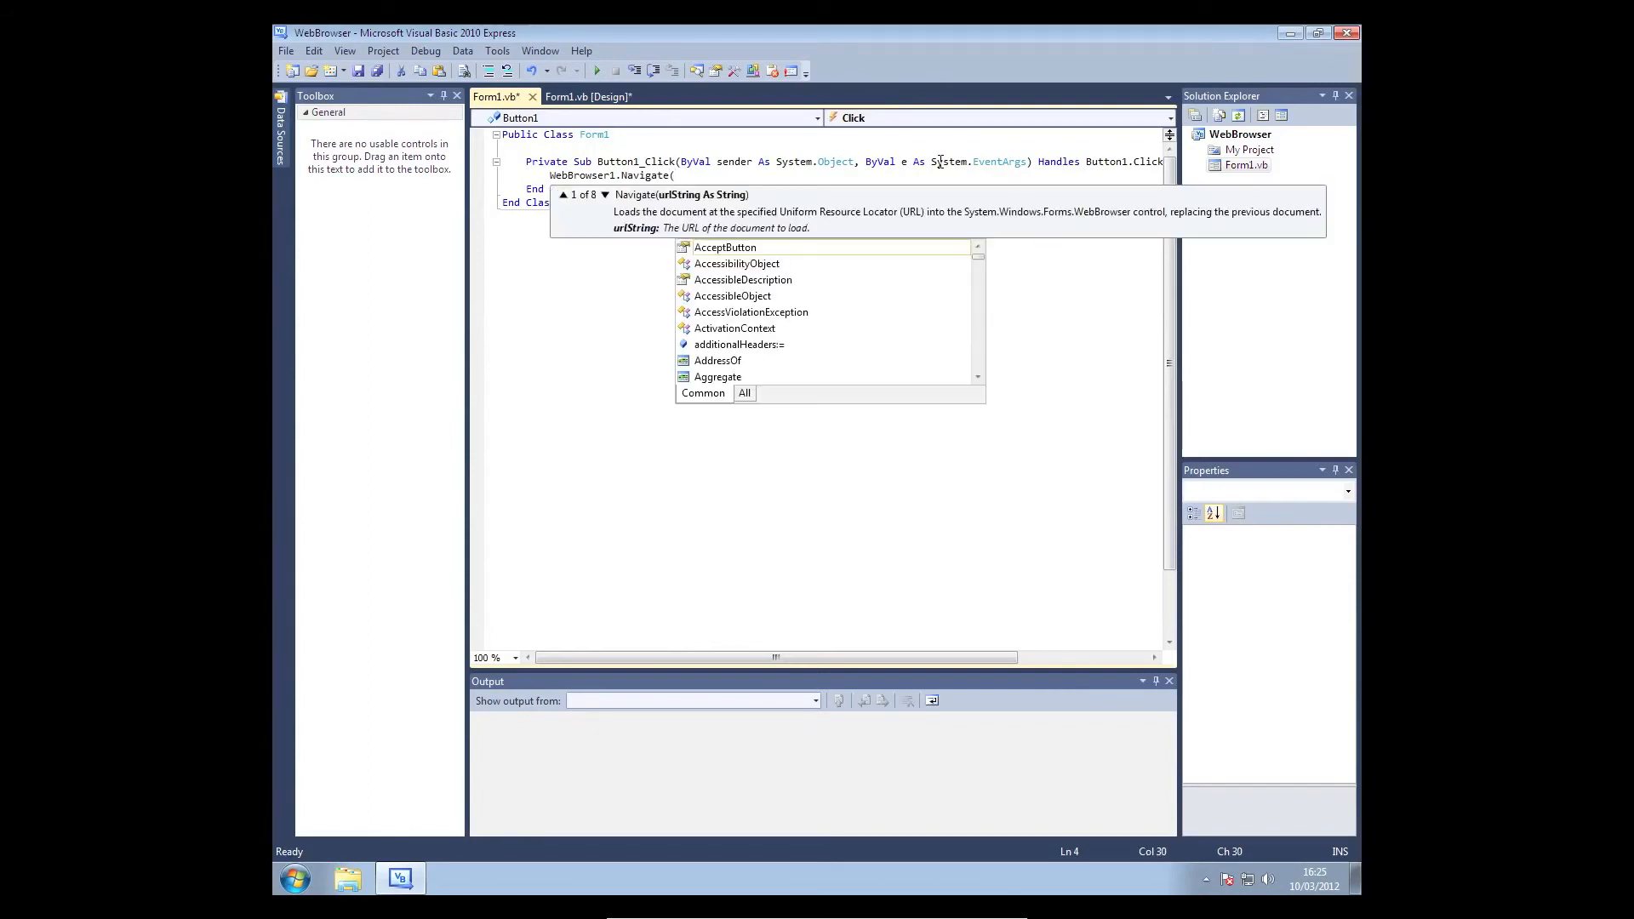
{"action": "type", "text": "T"}
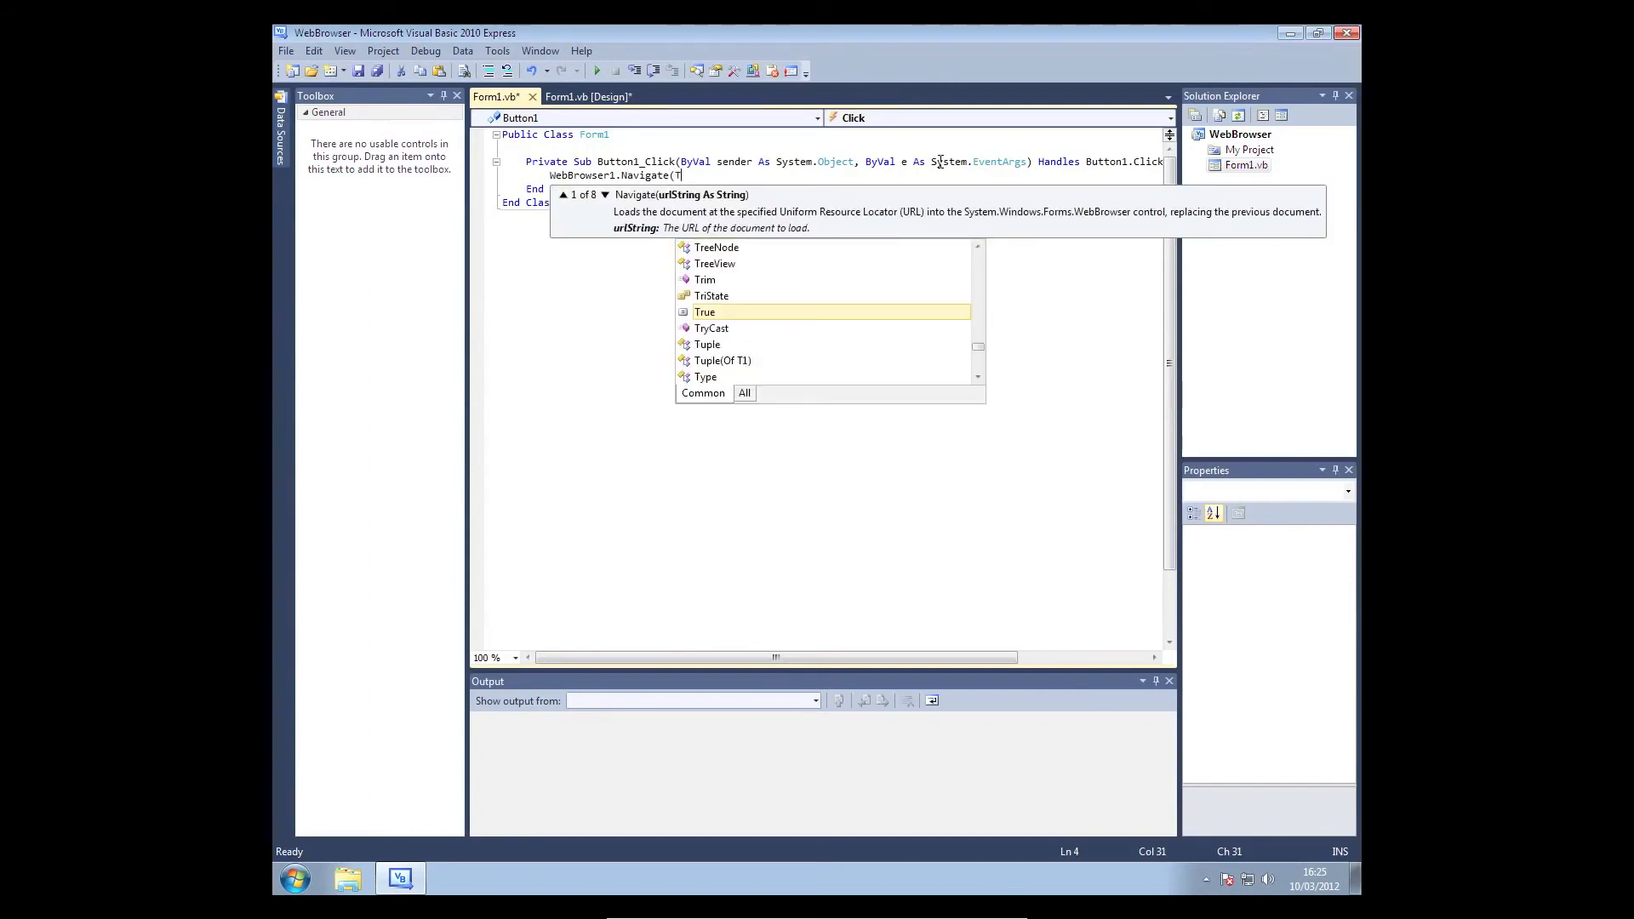
{"action": "type", "text": "e"}
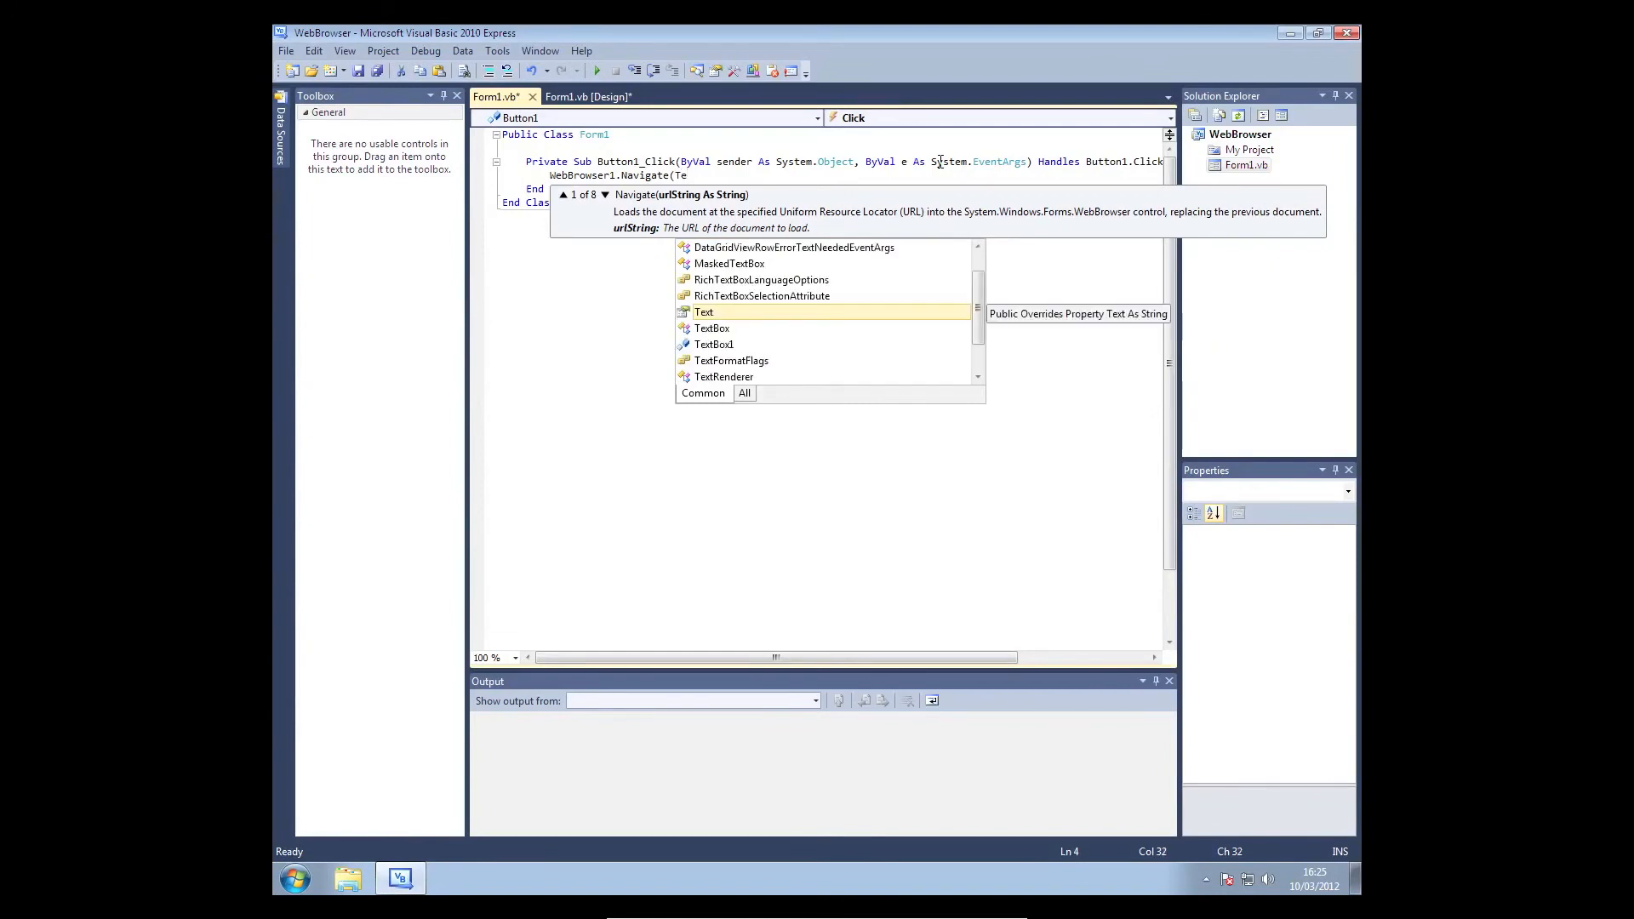
{"action": "type", "text": "extBox1"}
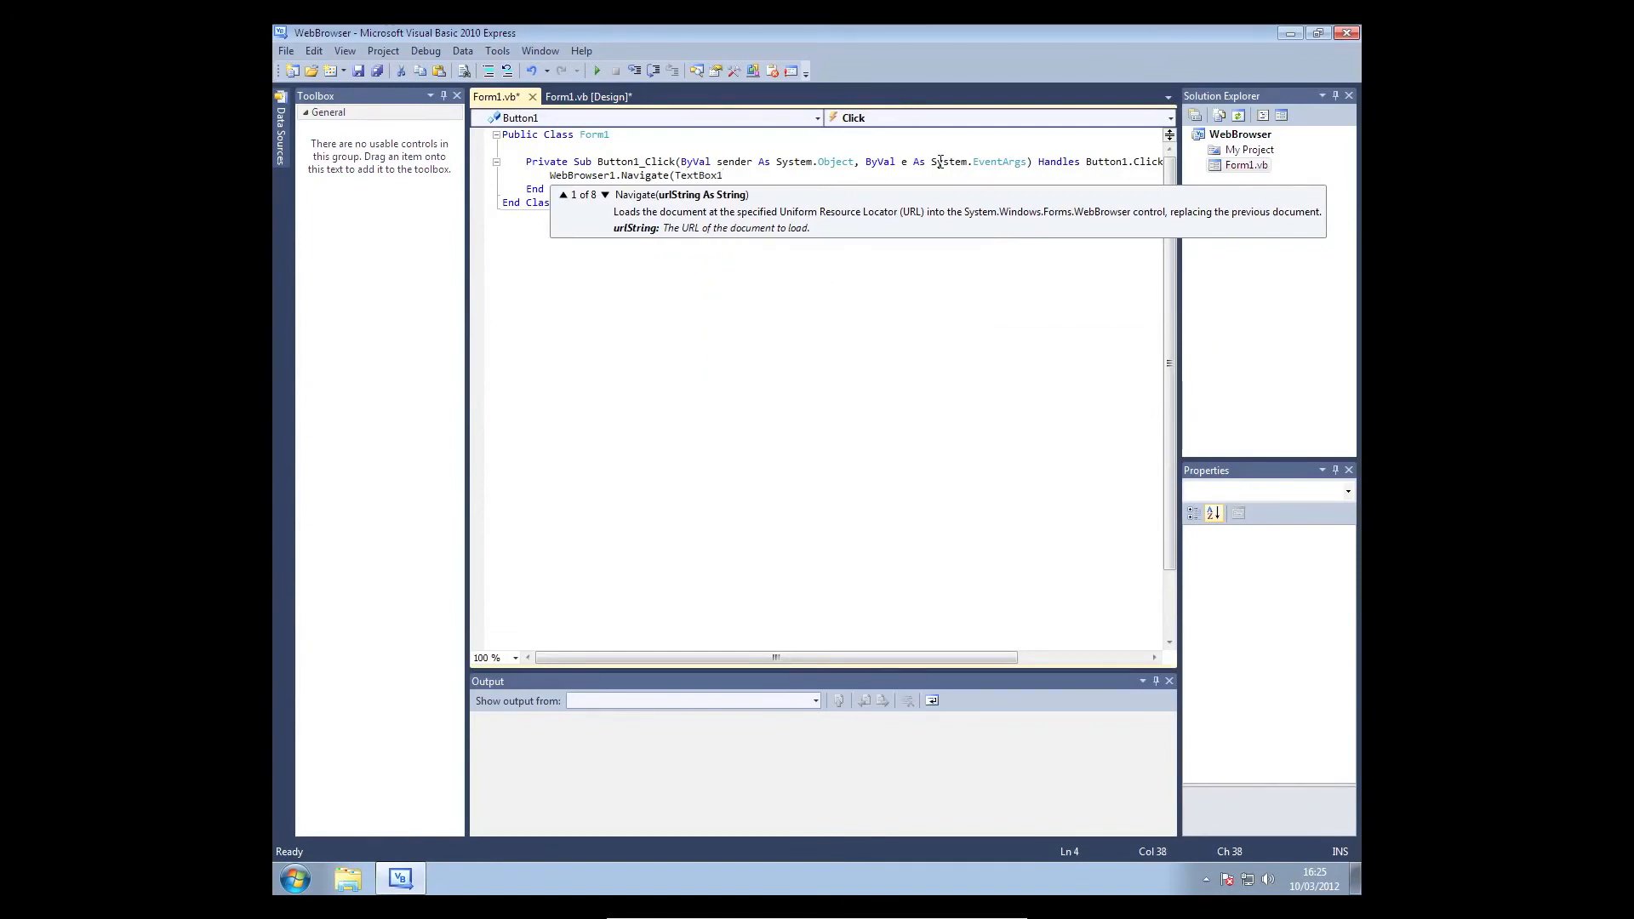
{"action": "type", "text": ".Tex"}
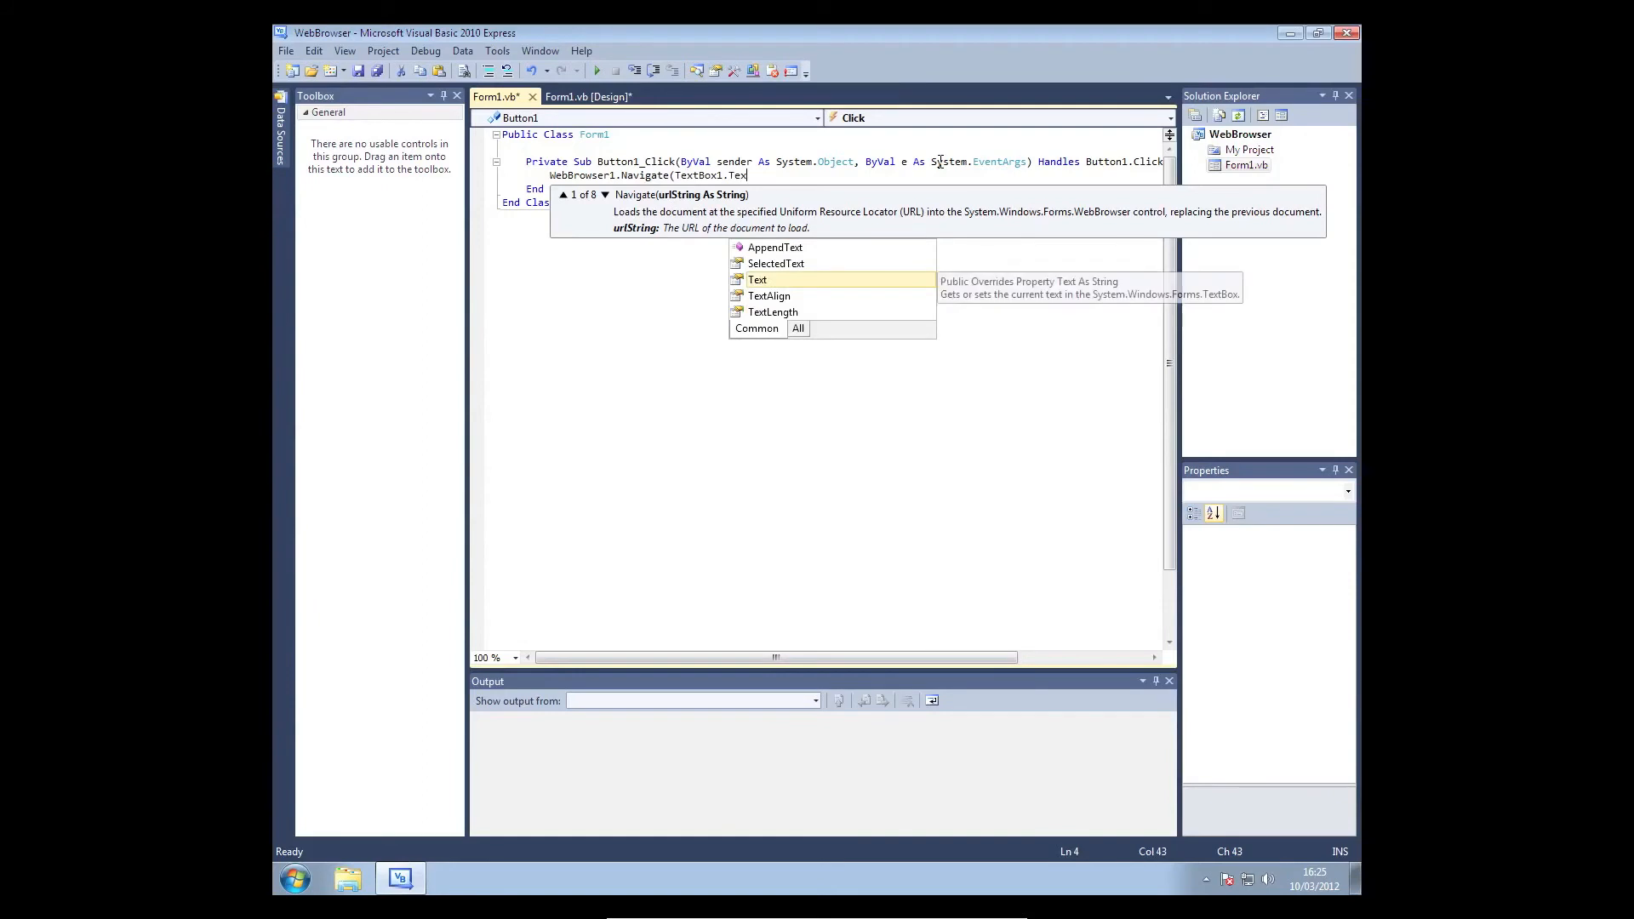
{"action": "type", "text": "t)"}
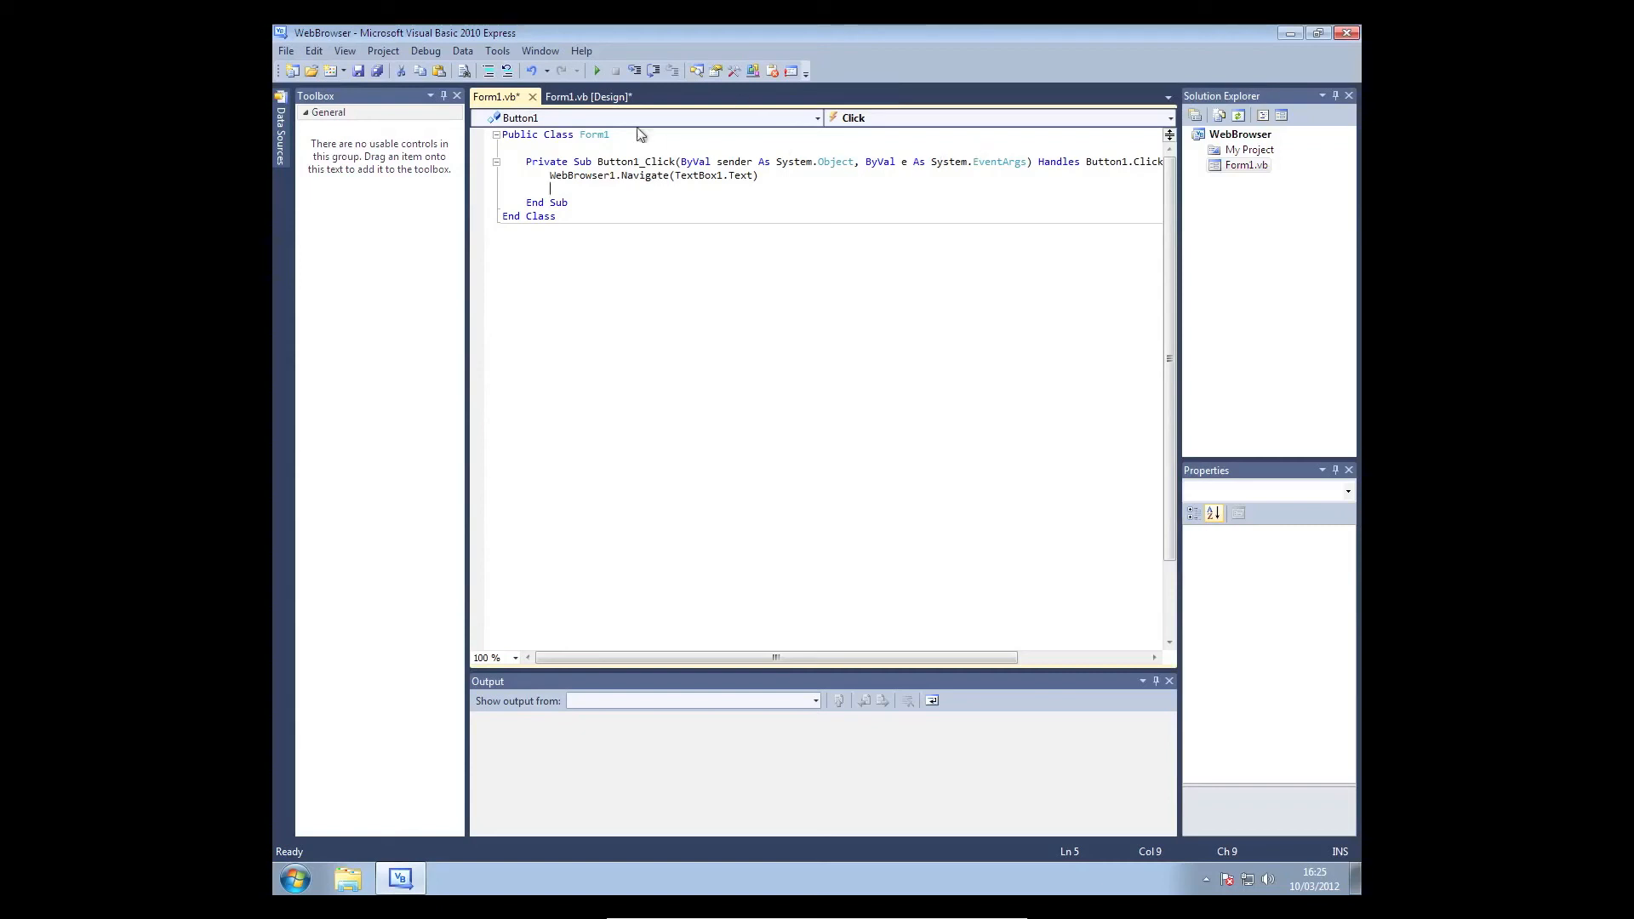
{"action": "left_click", "coordinate": [588, 97]}
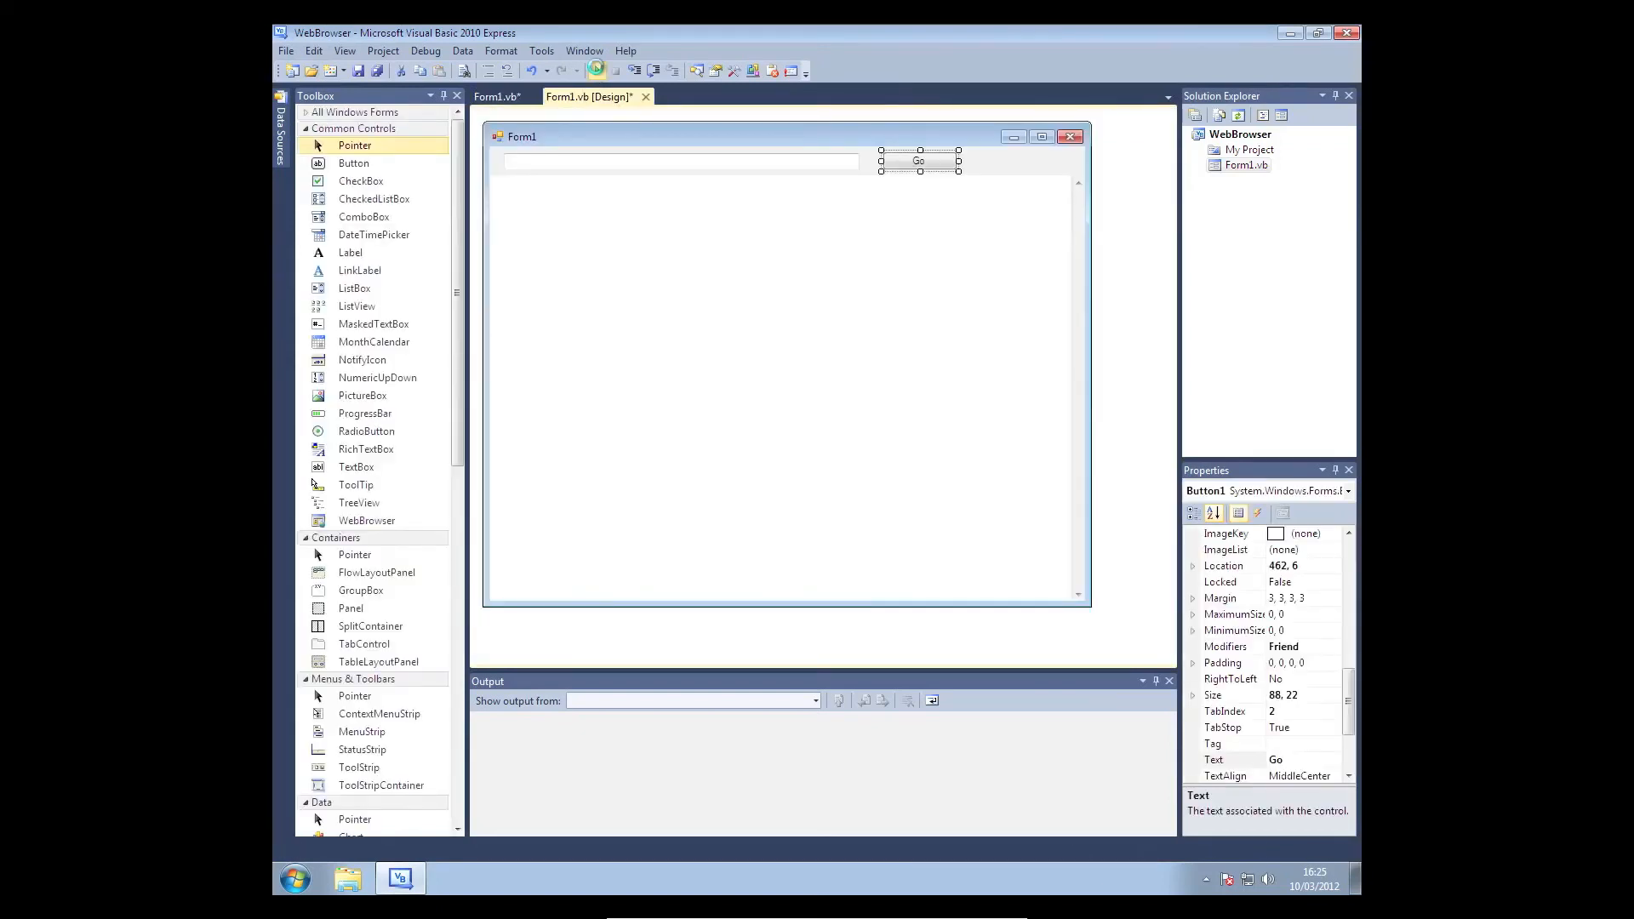
{"action": "left_click", "coordinate": [603, 70]}
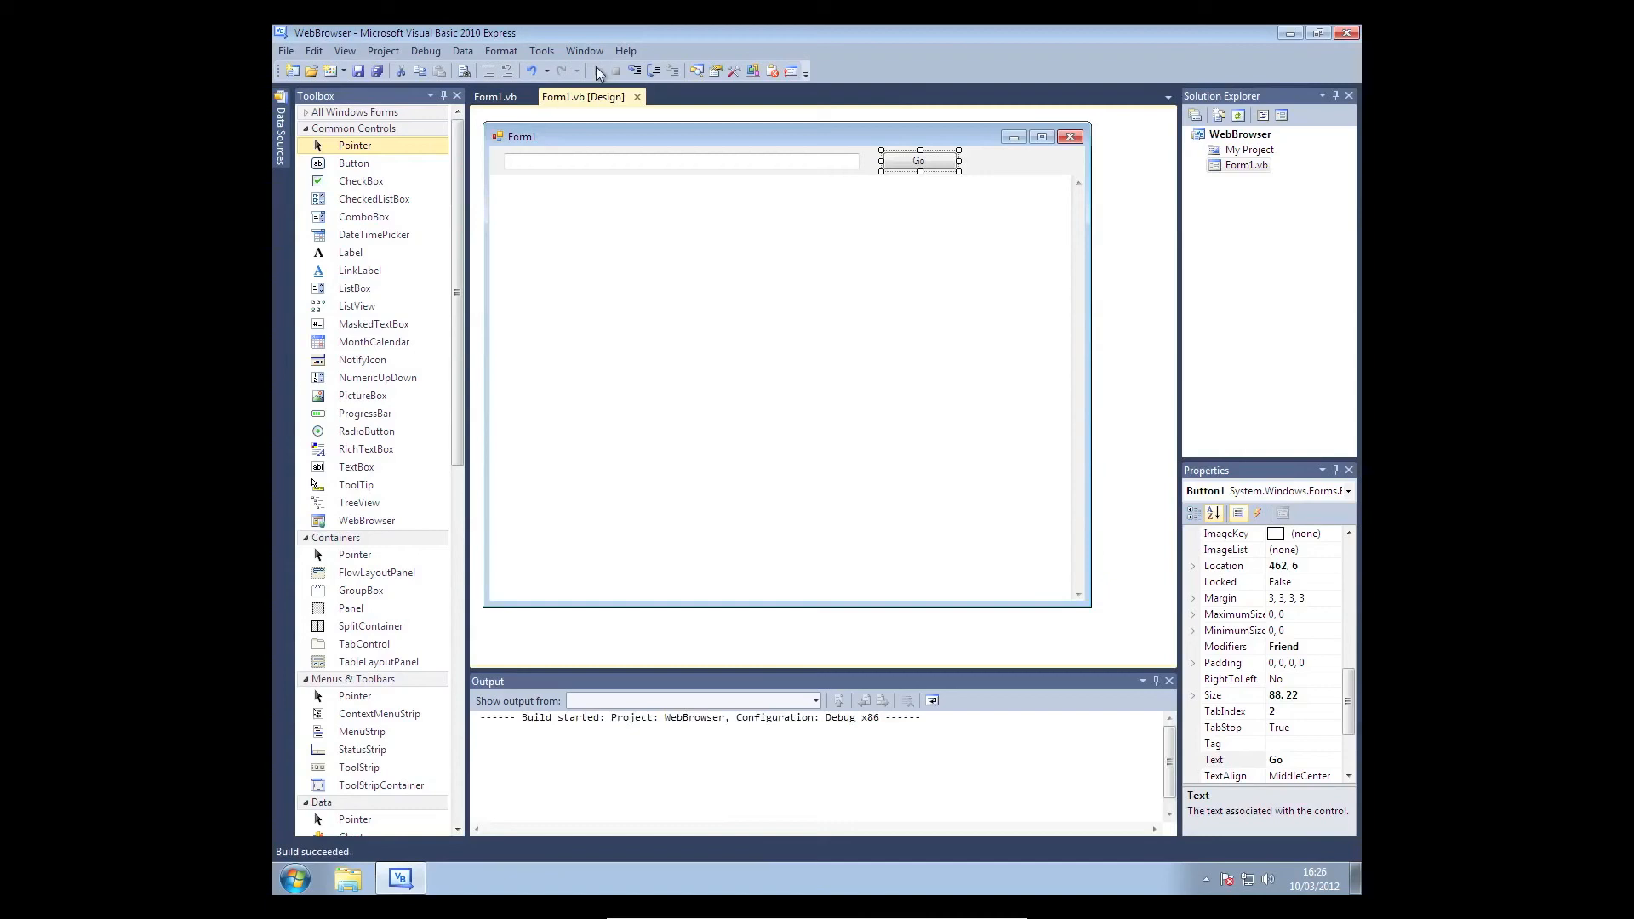
{"action": "left_click", "coordinate": [600, 71]}
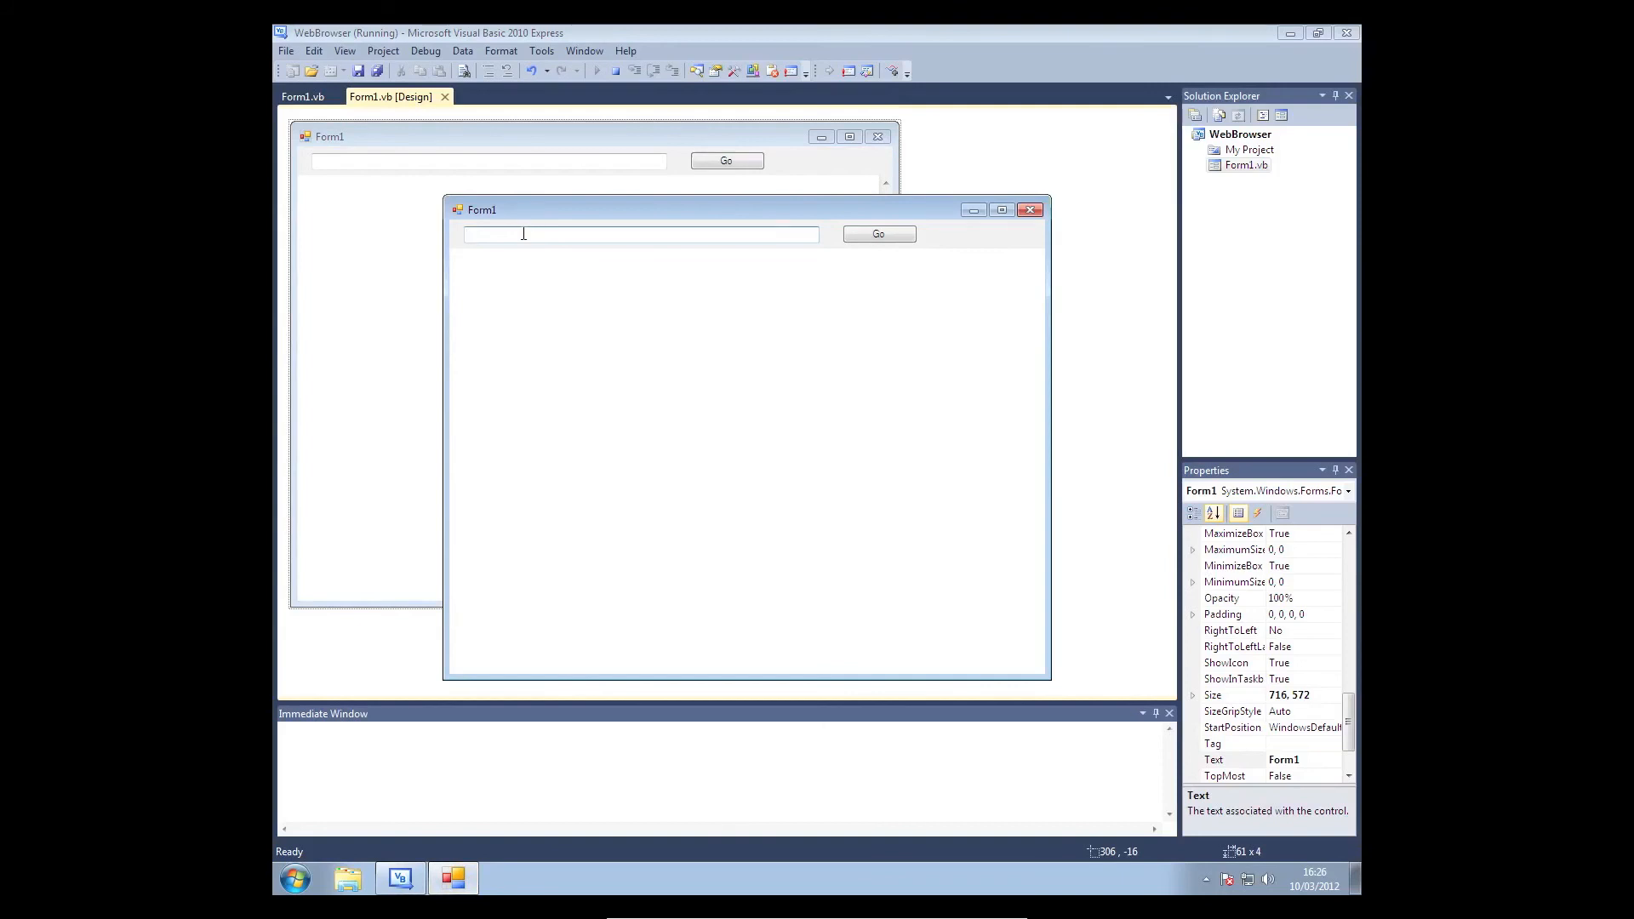
{"action": "type", "text": "www.google.co.uk"}
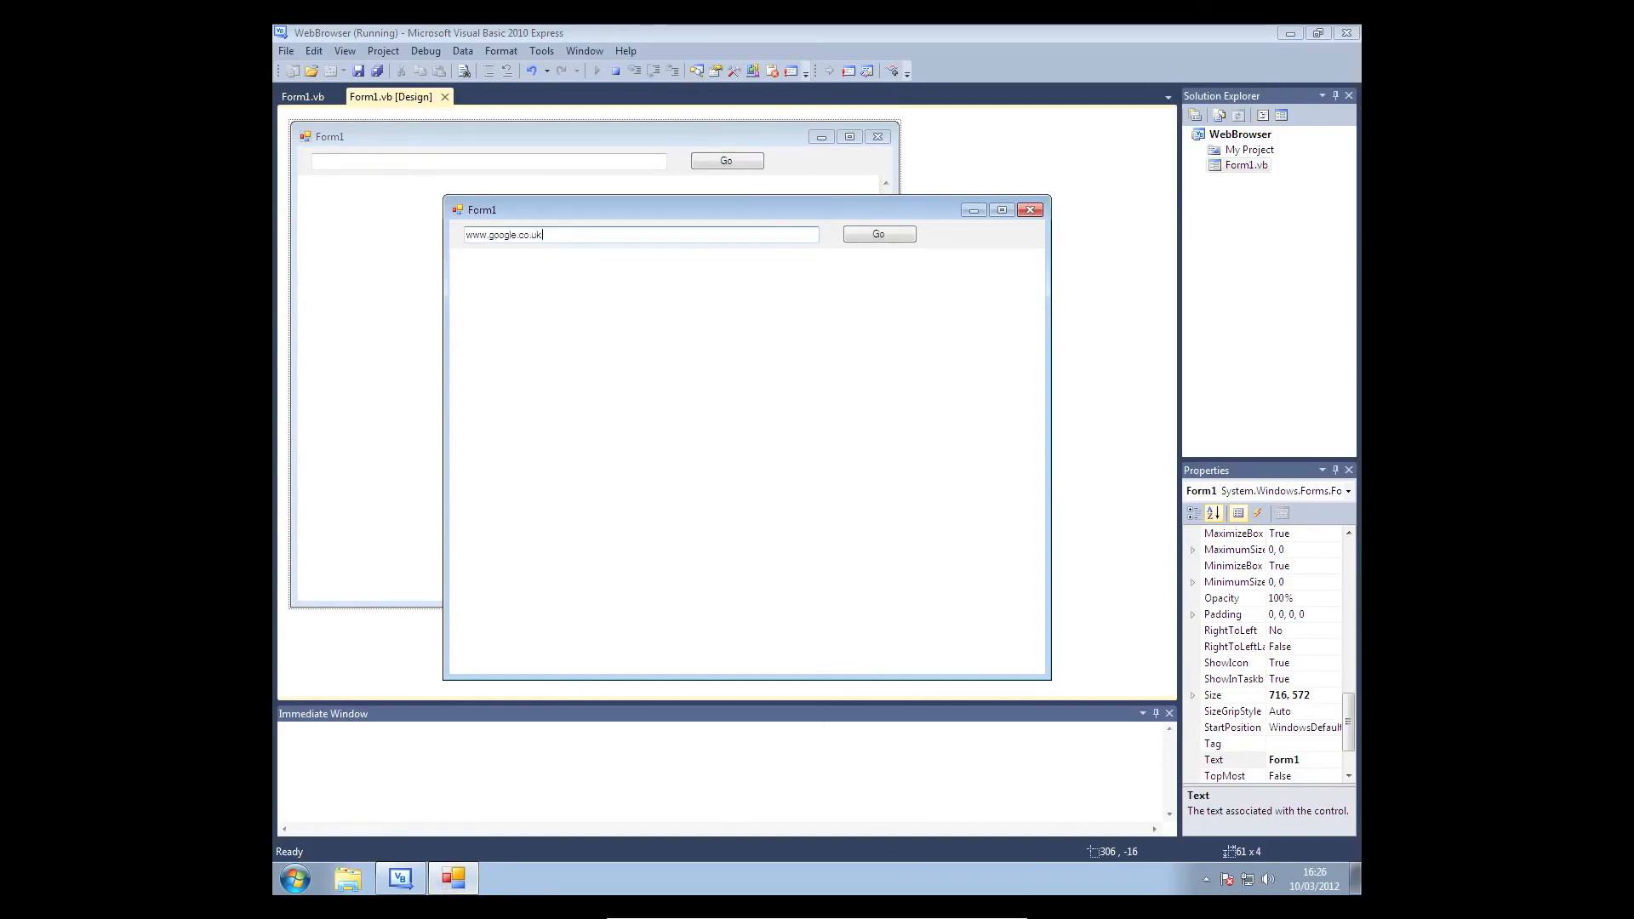
{"action": "left_click", "coordinate": [879, 234]}
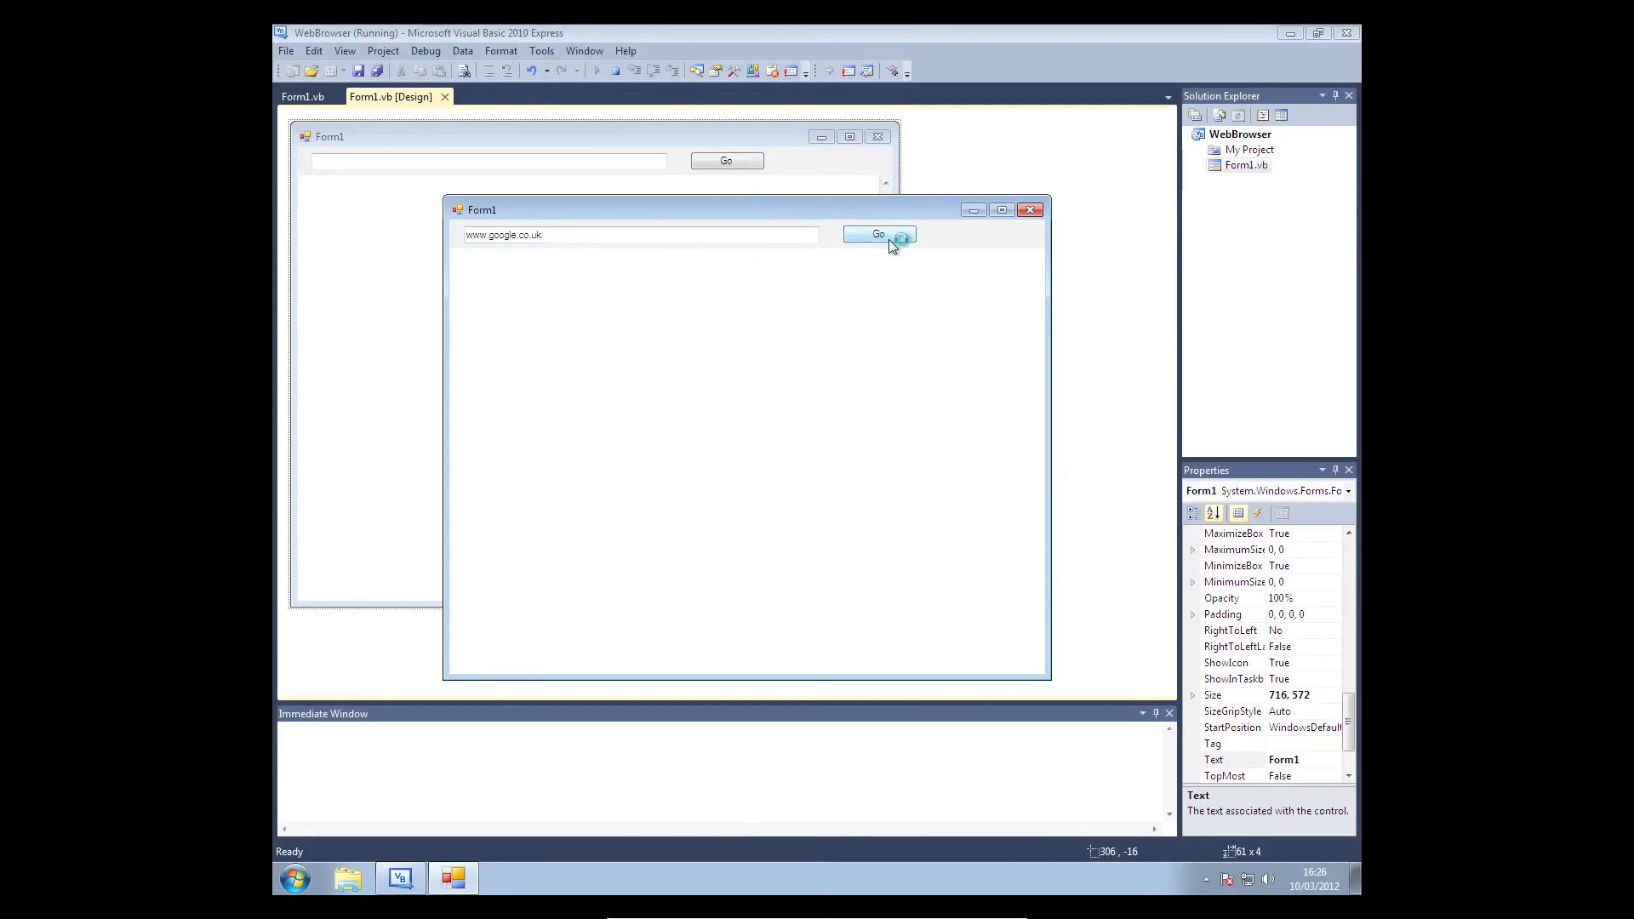
{"action": "left_click", "coordinate": [879, 234]}
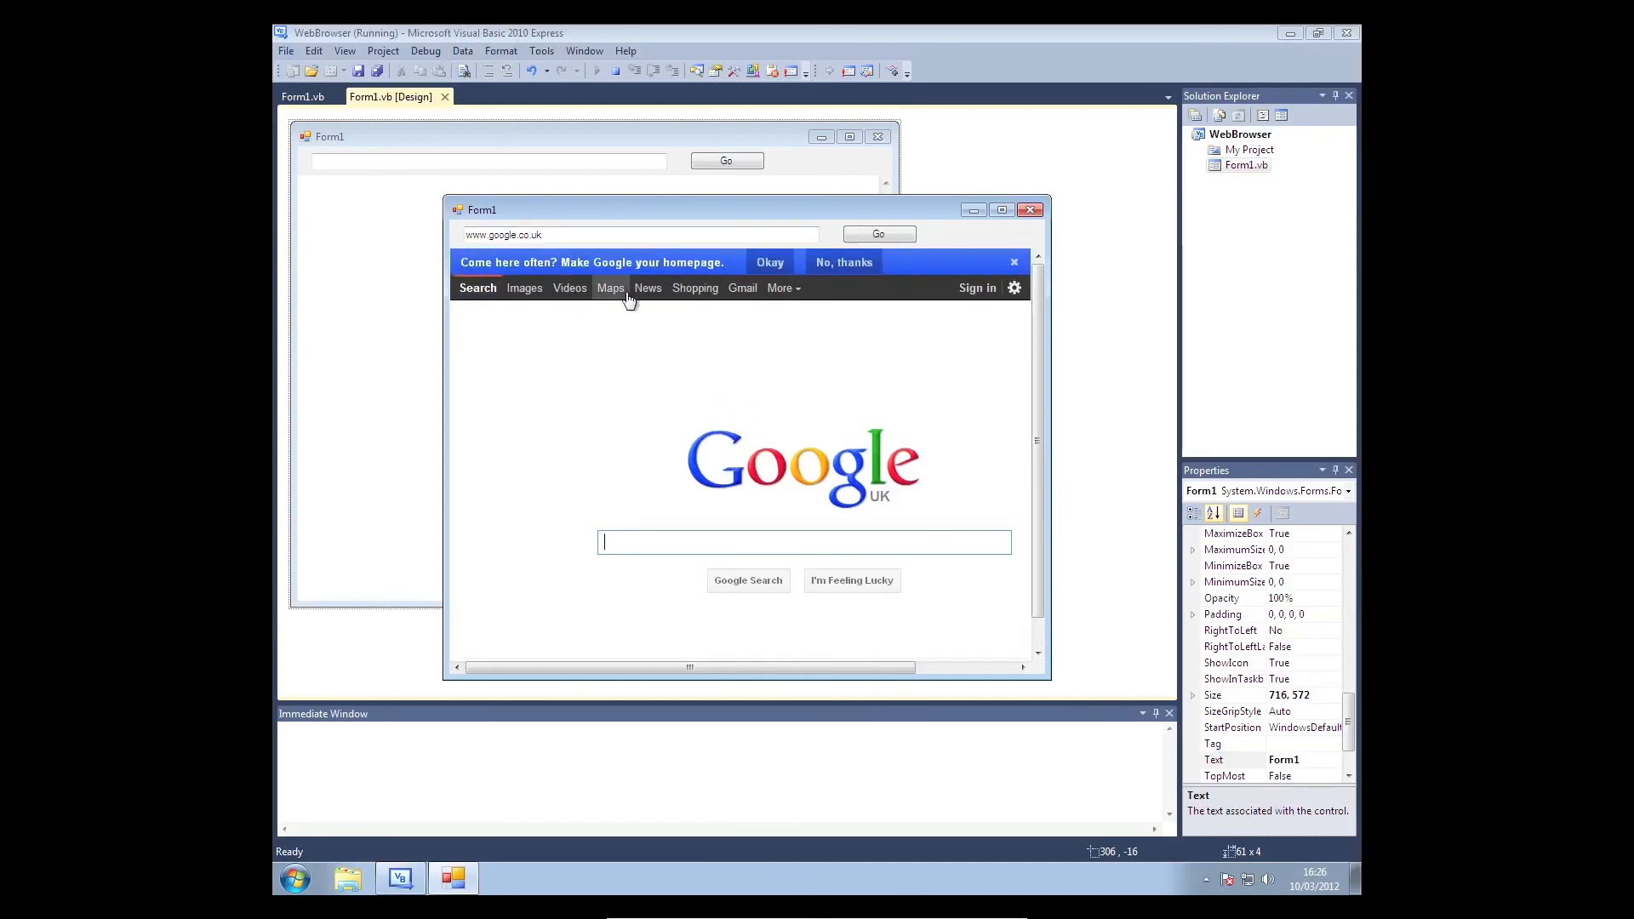
{"action": "mouse_move", "coordinate": [816, 455]}
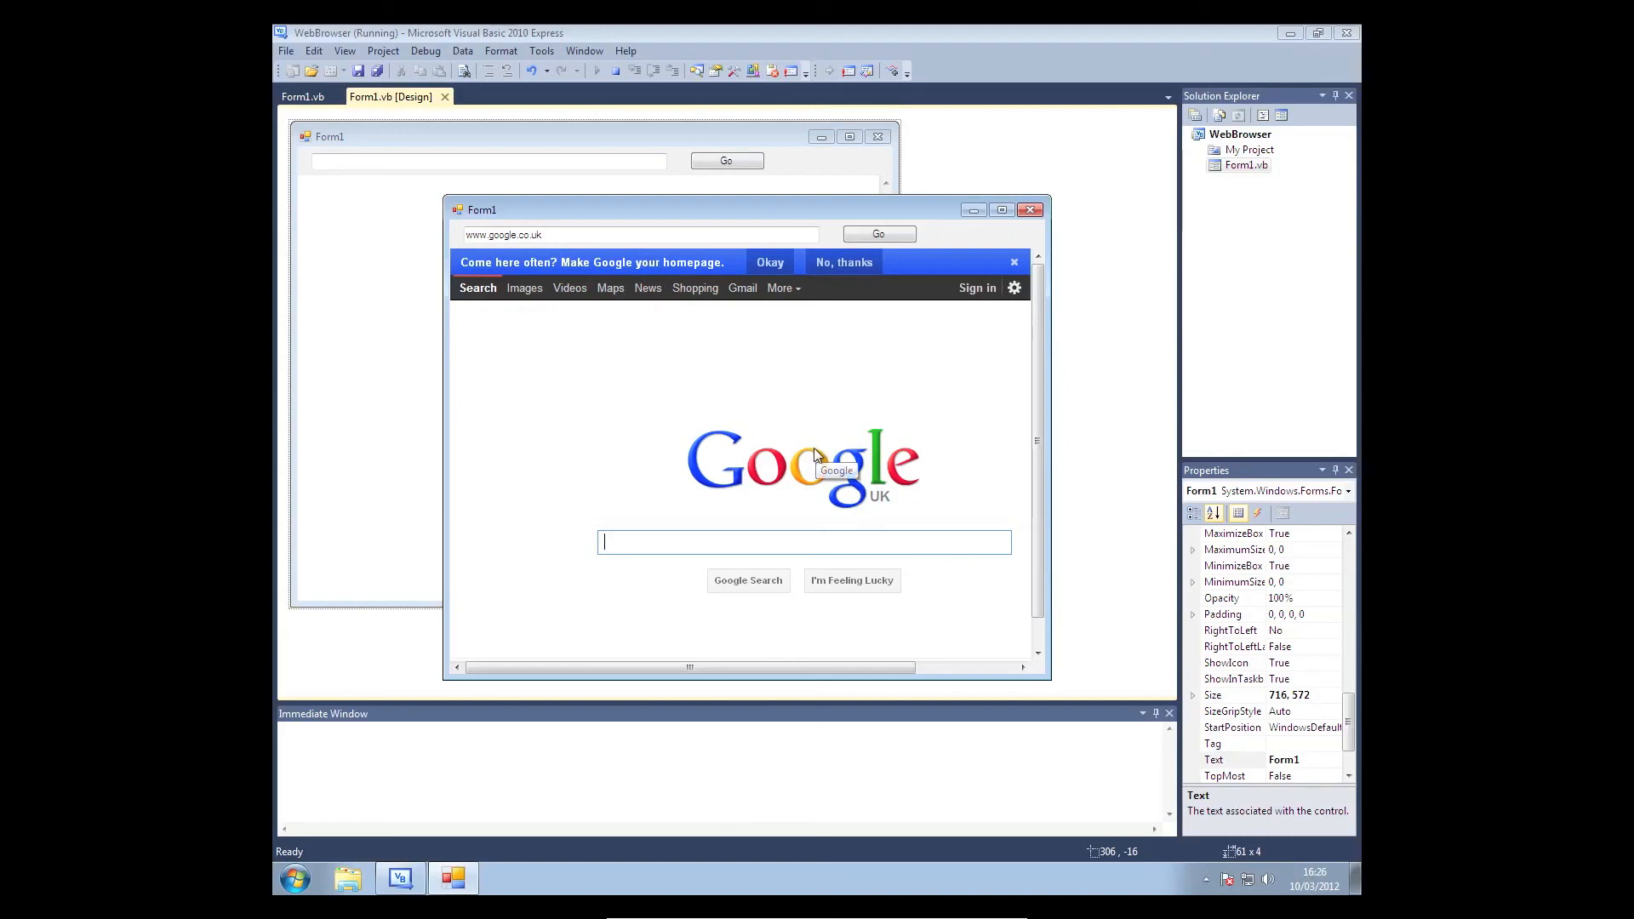